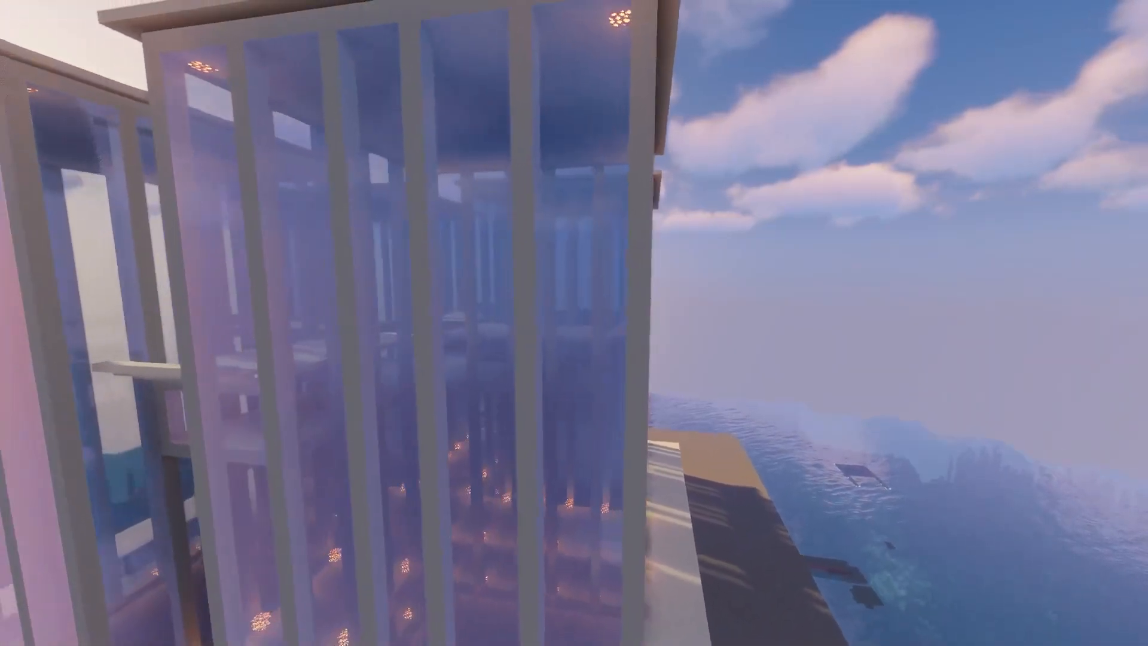
pyautogui.moveTo(574, 323)
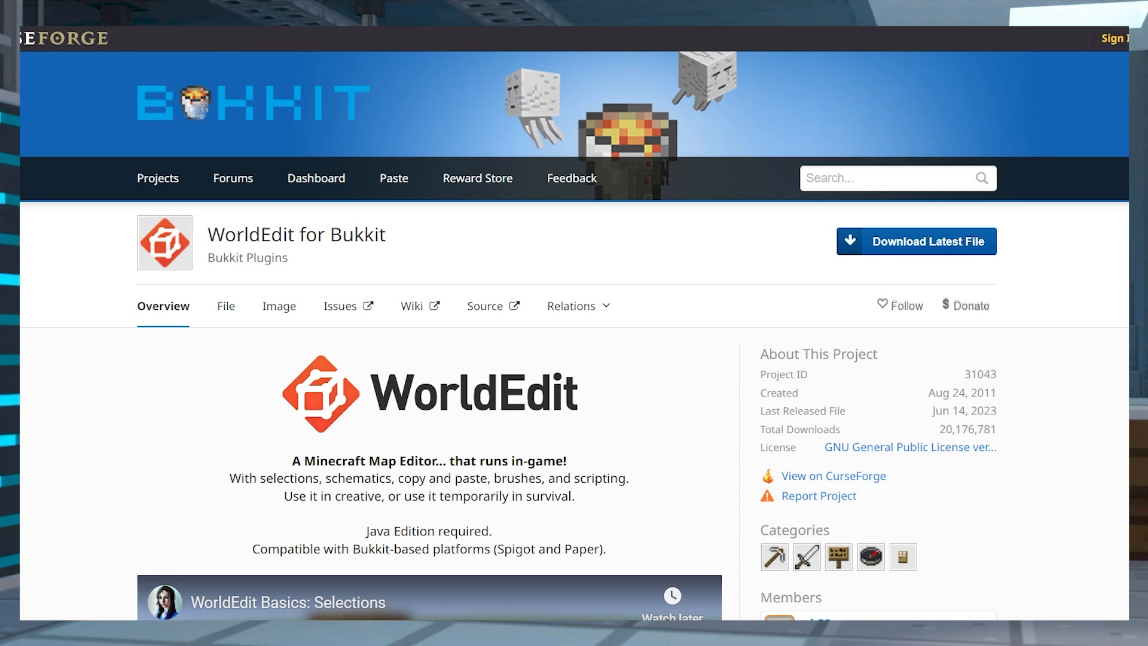
pyautogui.moveTo(632, 411)
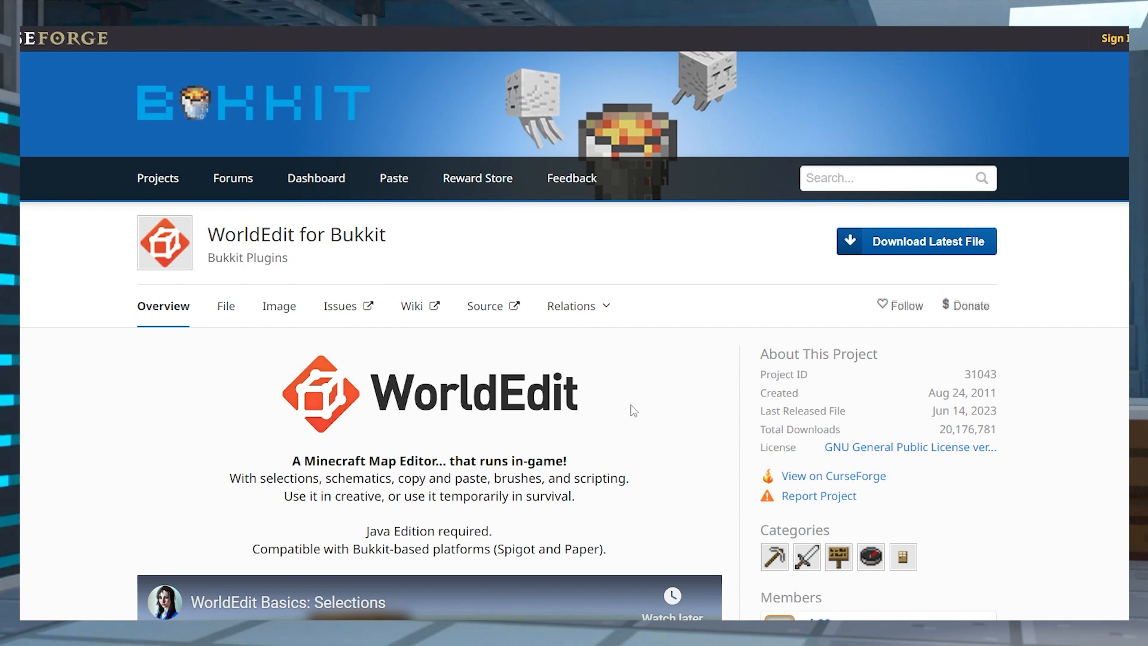
pyautogui.moveTo(158, 377)
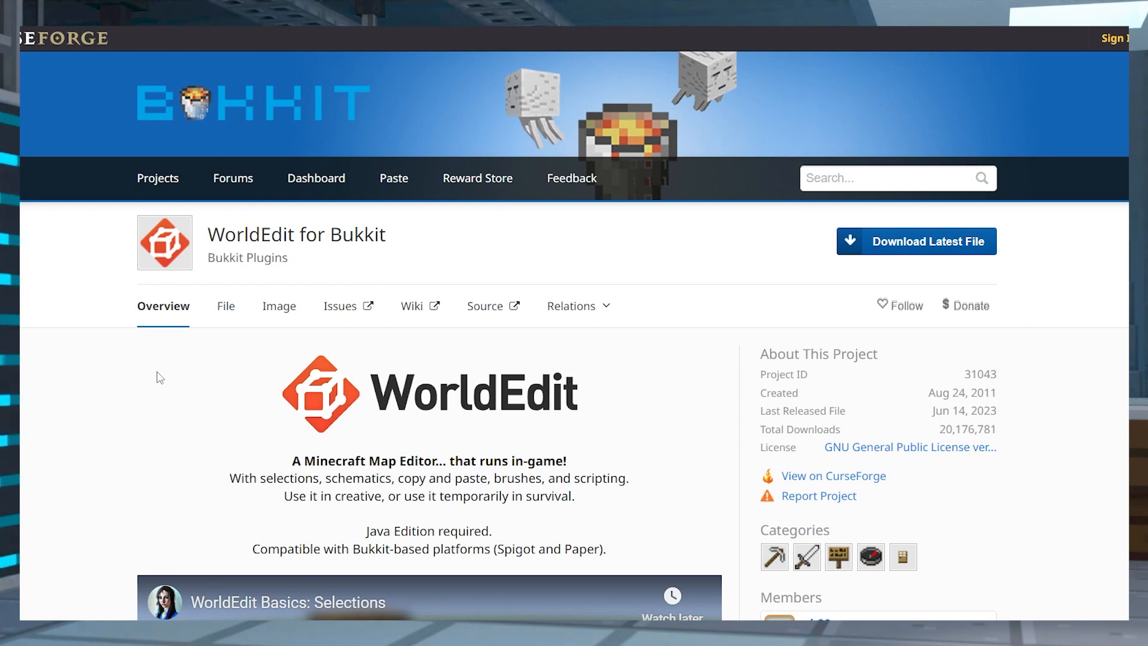
pyautogui.moveTo(137, 387)
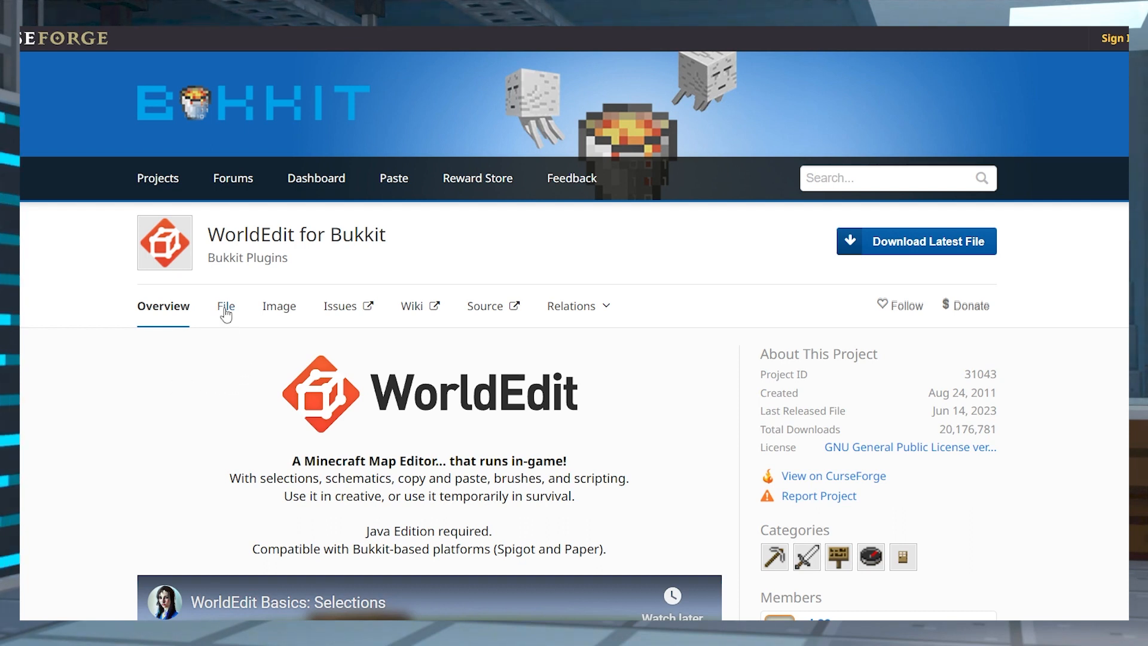
# - Show the WorldEdit for Bukkit releases list on BukkitDev
pyautogui.click(224, 306)
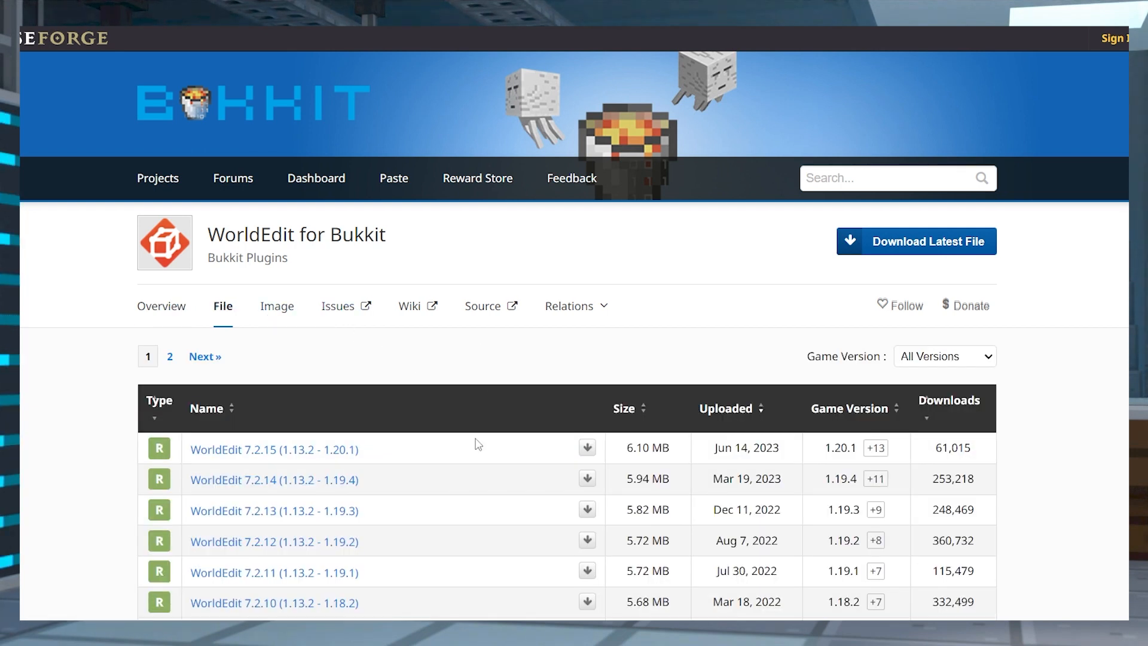
pyautogui.moveTo(587, 480)
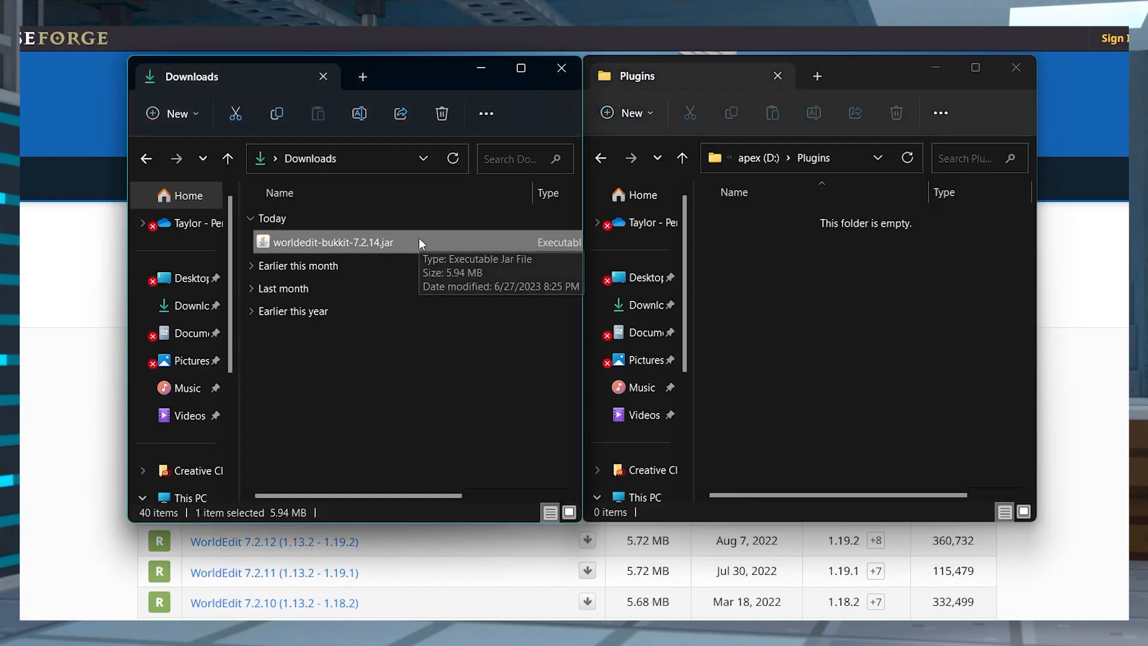
pyautogui.moveTo(825, 280)
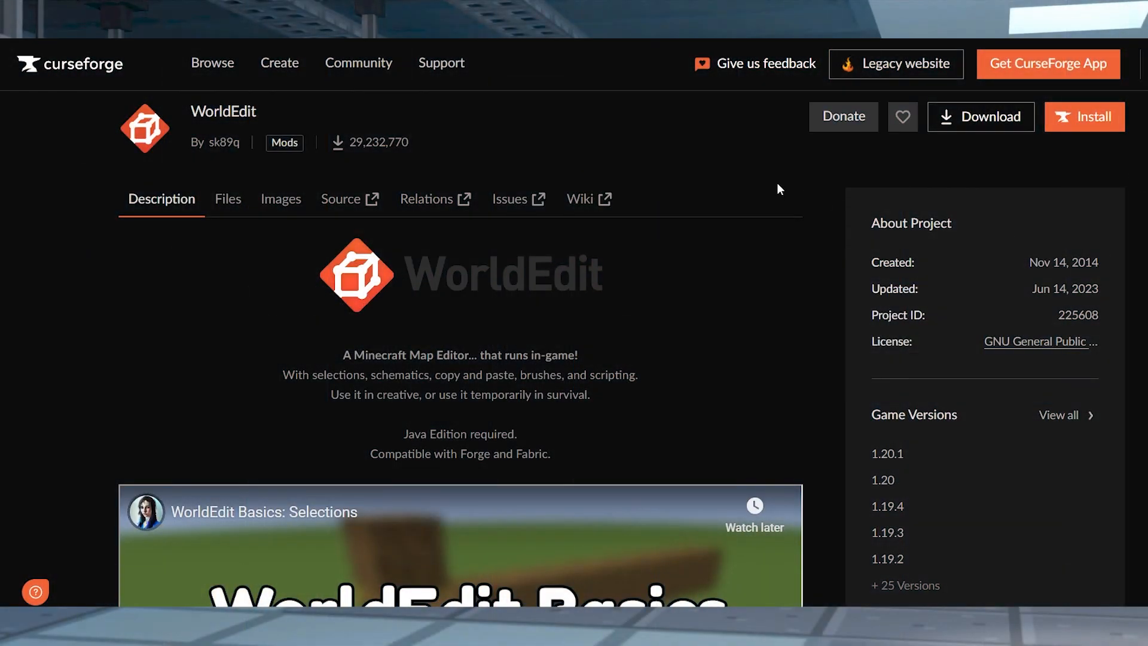
pyautogui.moveTo(235, 208)
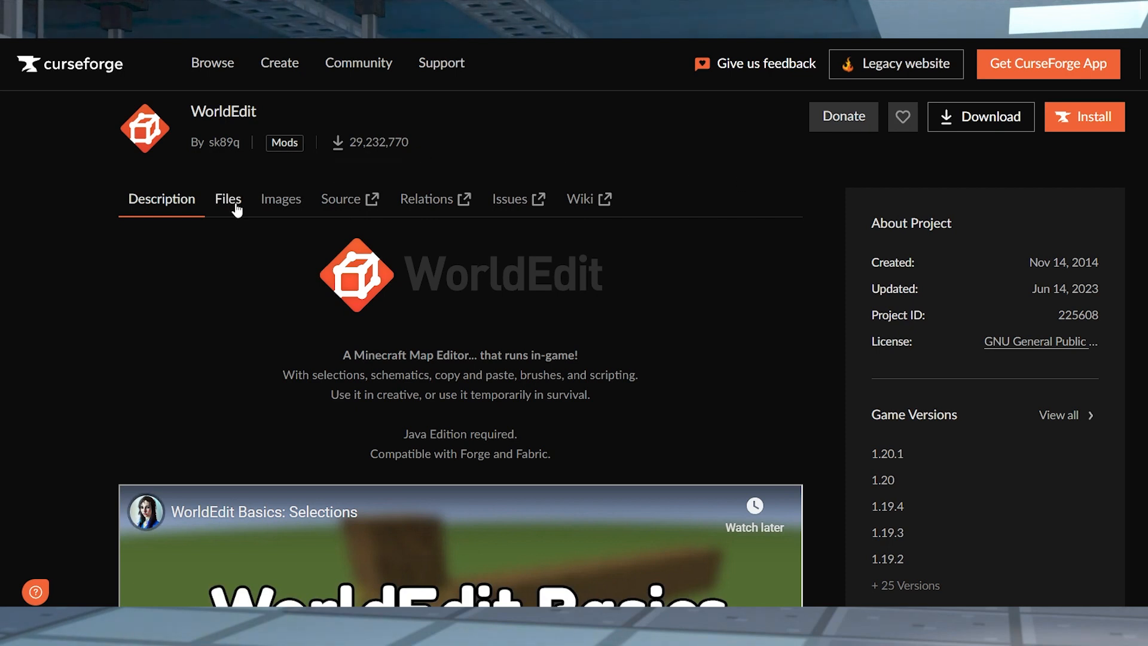
# - Download WorldEdit 7.2.14 for 1.19.4 from CurseForge and drop worldedit-mod-7.2.14.jar into the Minecraft Mods folder
pyautogui.click(227, 198)
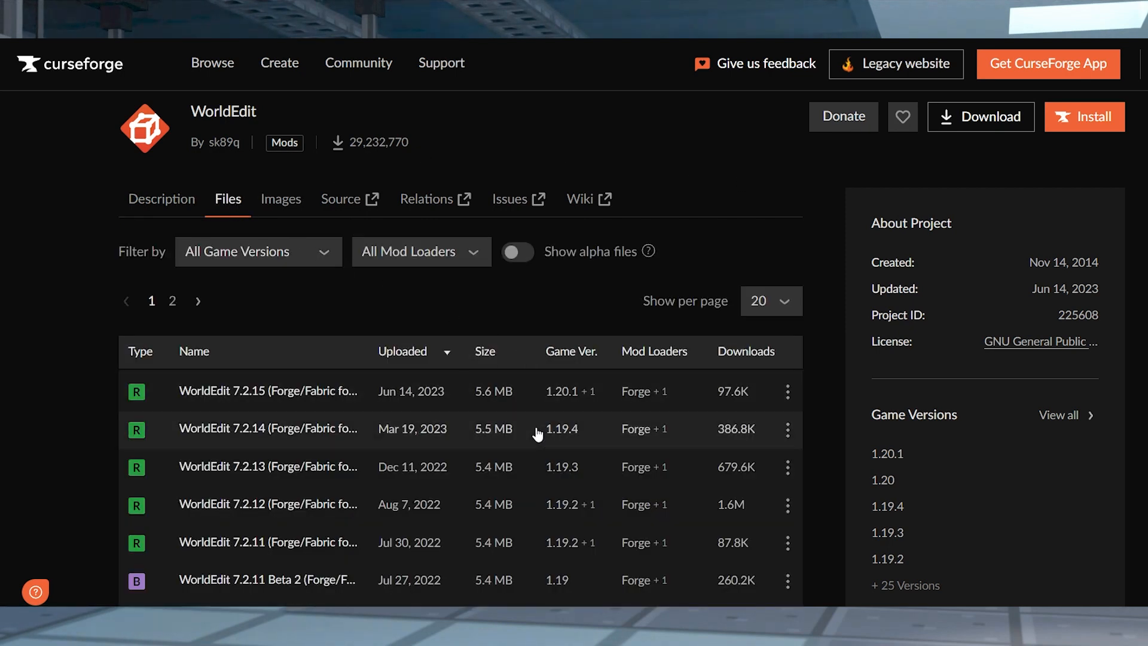
pyautogui.click(787, 428)
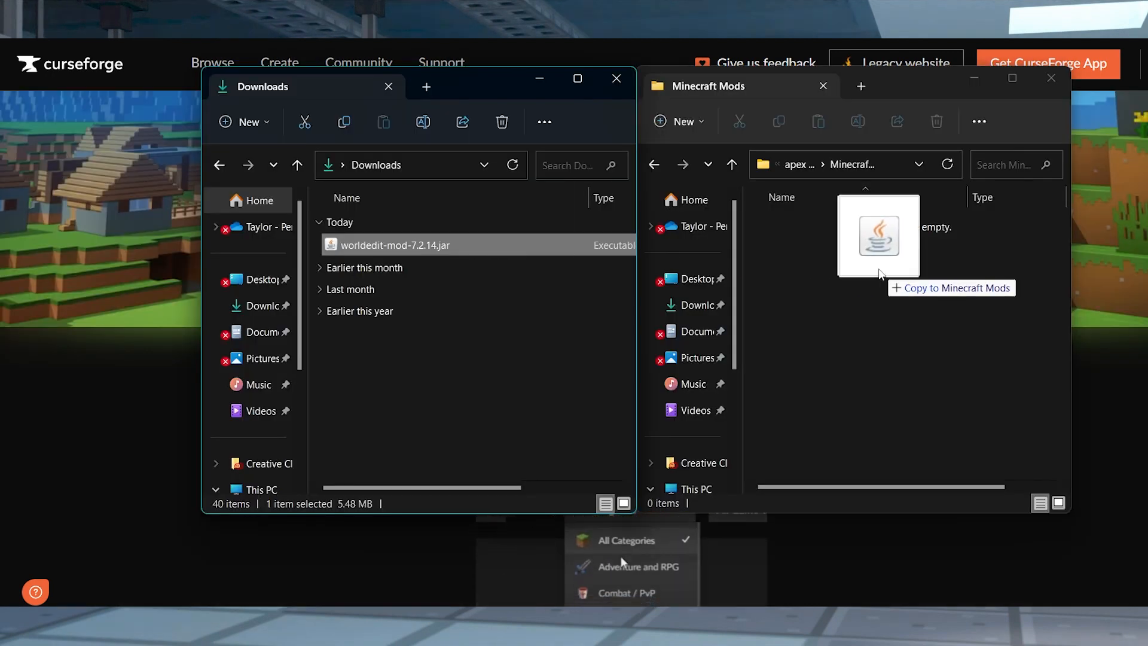
pyautogui.moveTo(396, 244); pyautogui.dragTo(878, 234)
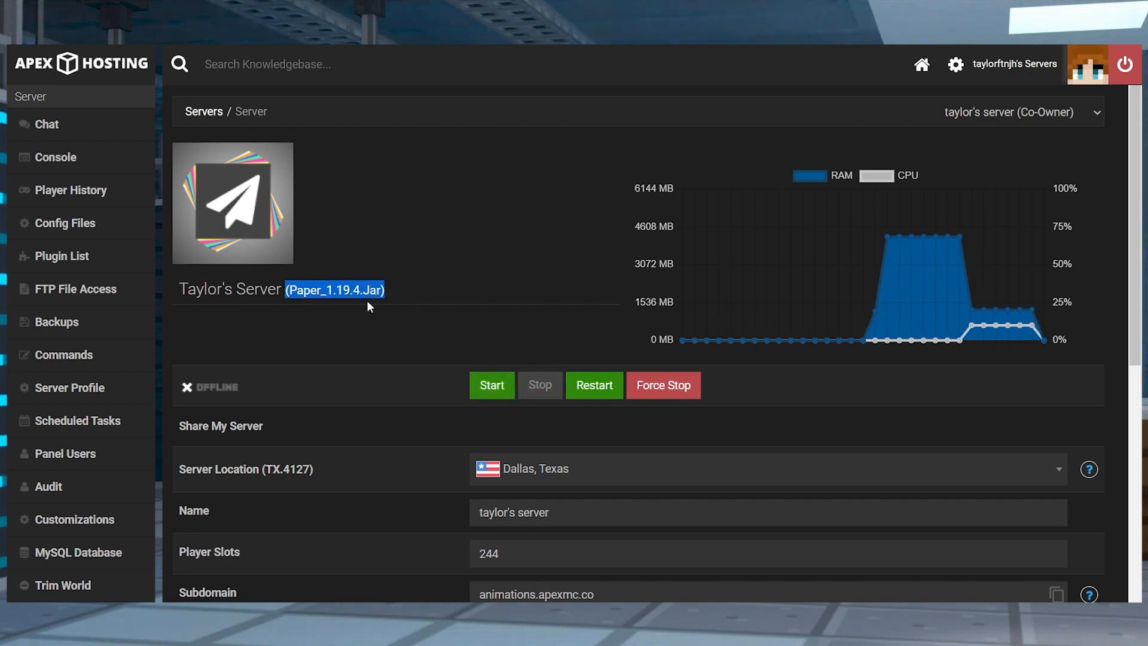
# - Run the Paper server once, stop it, and browse to its plugins folder via FTP File Access
pyautogui.click(492, 386)
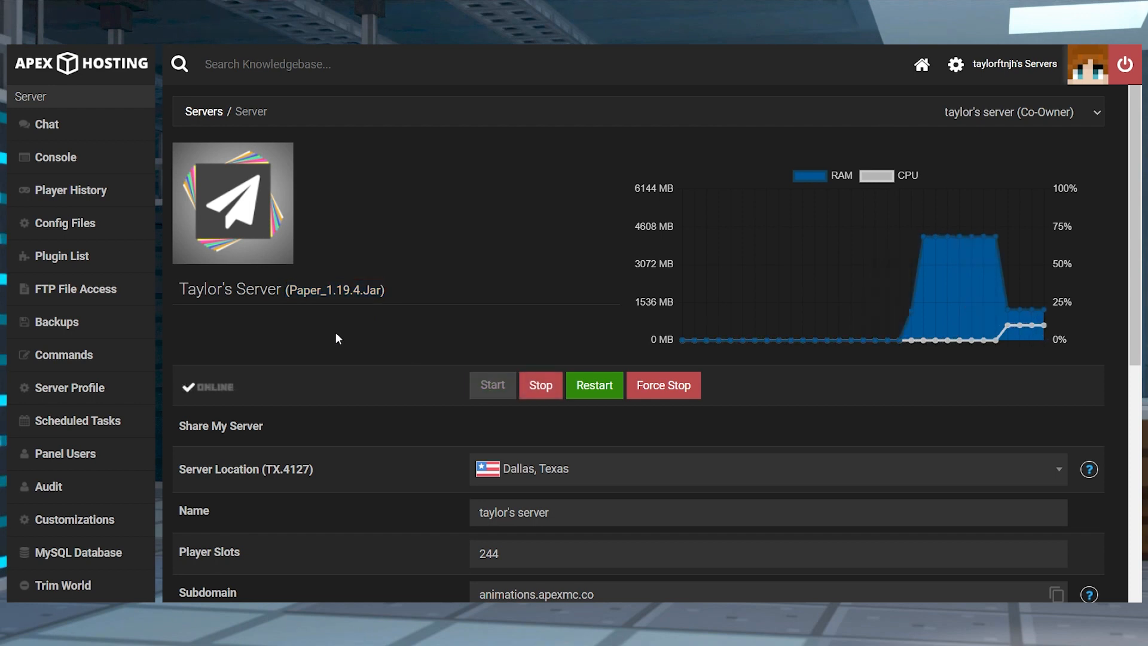
pyautogui.moveTo(455, 347)
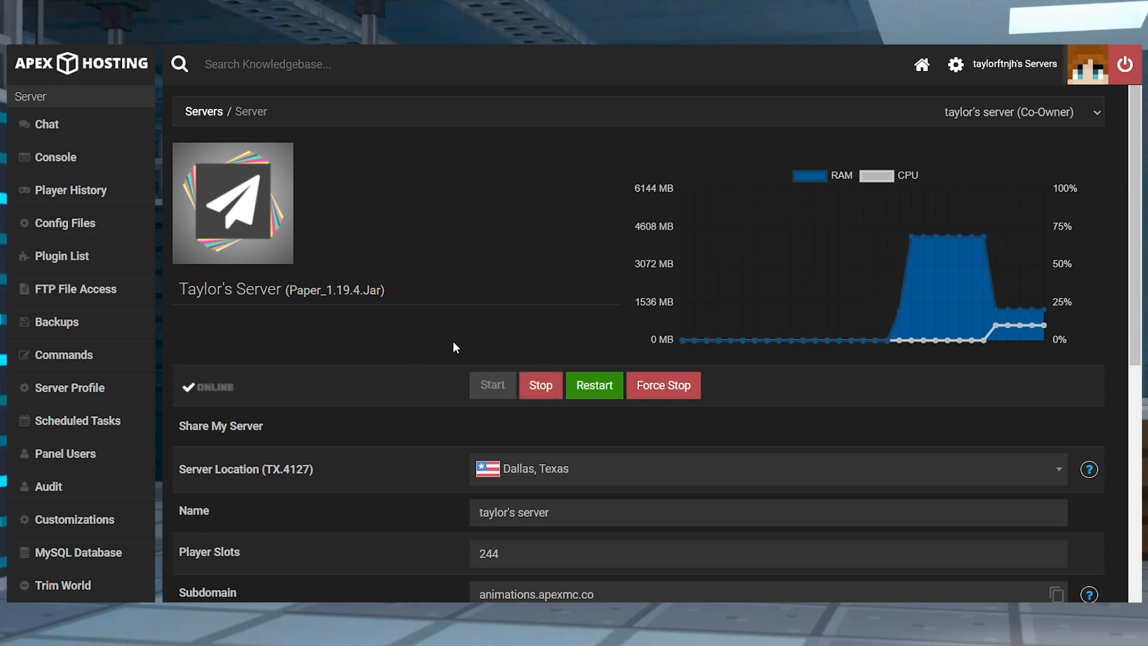
pyautogui.moveTo(548, 366)
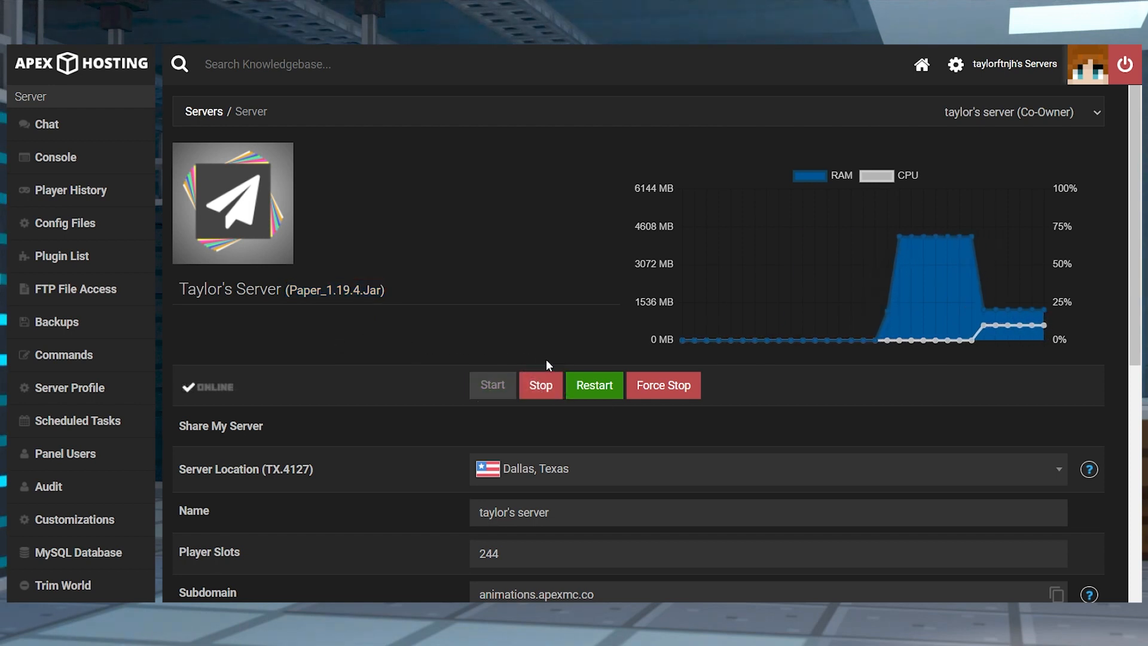
pyautogui.click(539, 385)
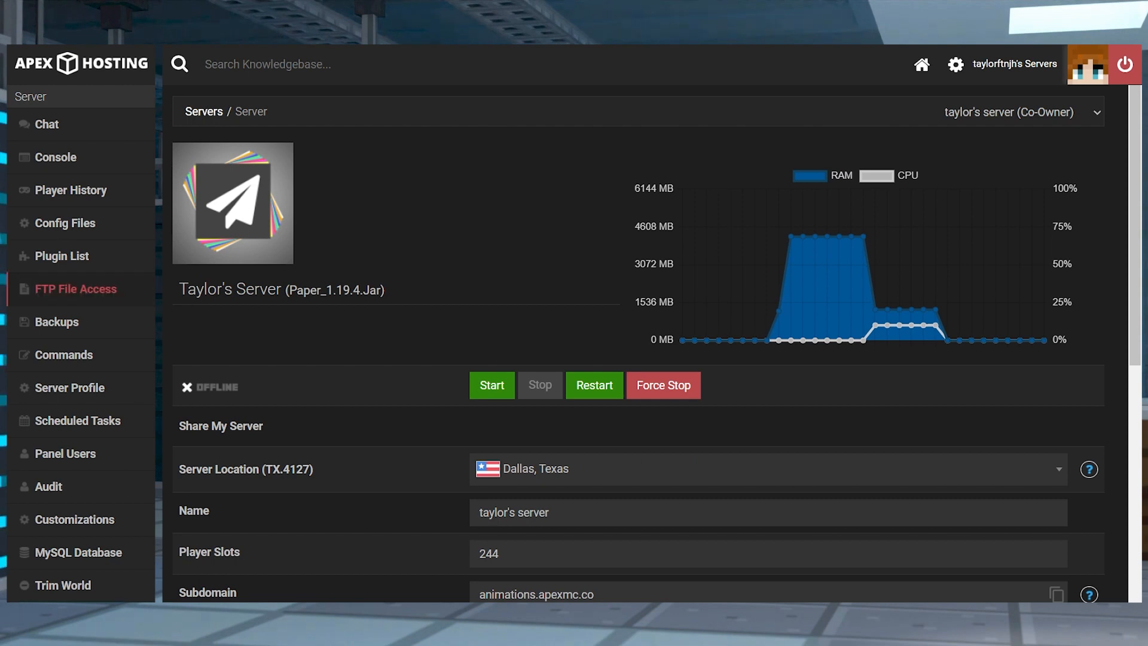
pyautogui.click(76, 289)
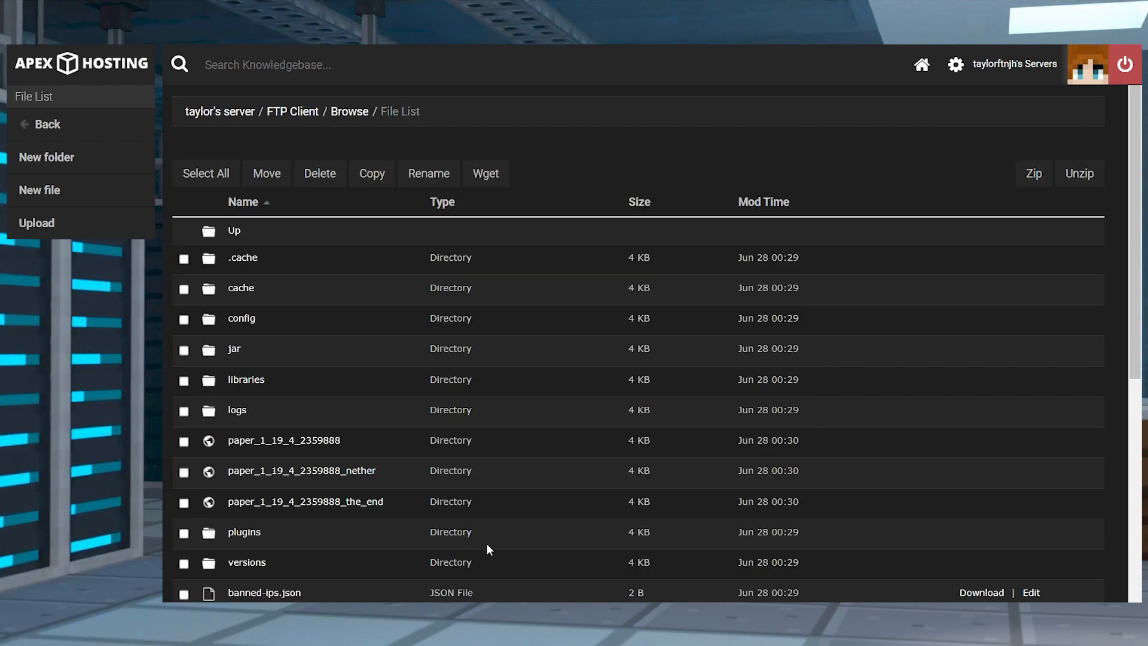
pyautogui.moveTo(251, 542)
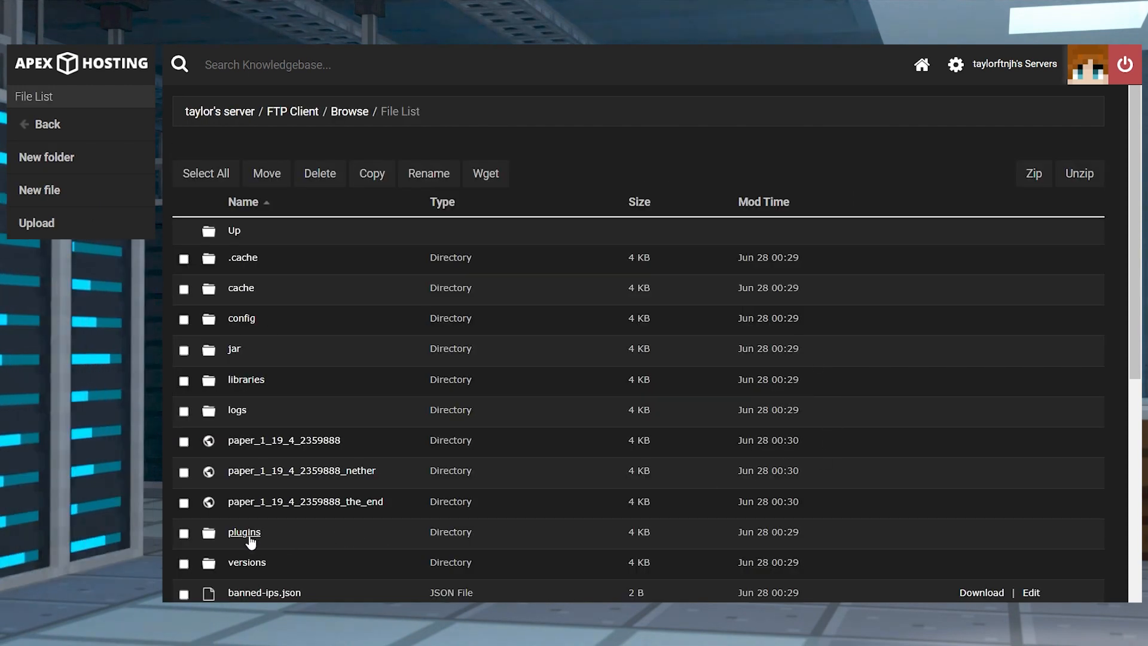
pyautogui.click(244, 532)
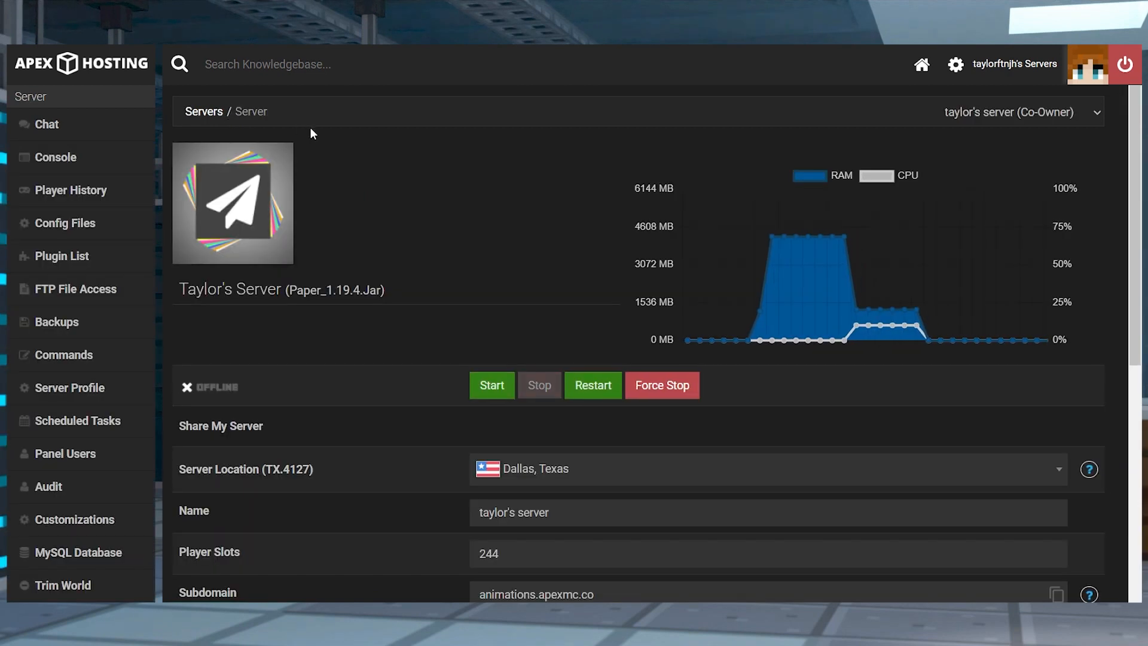
pyautogui.moveTo(594, 385)
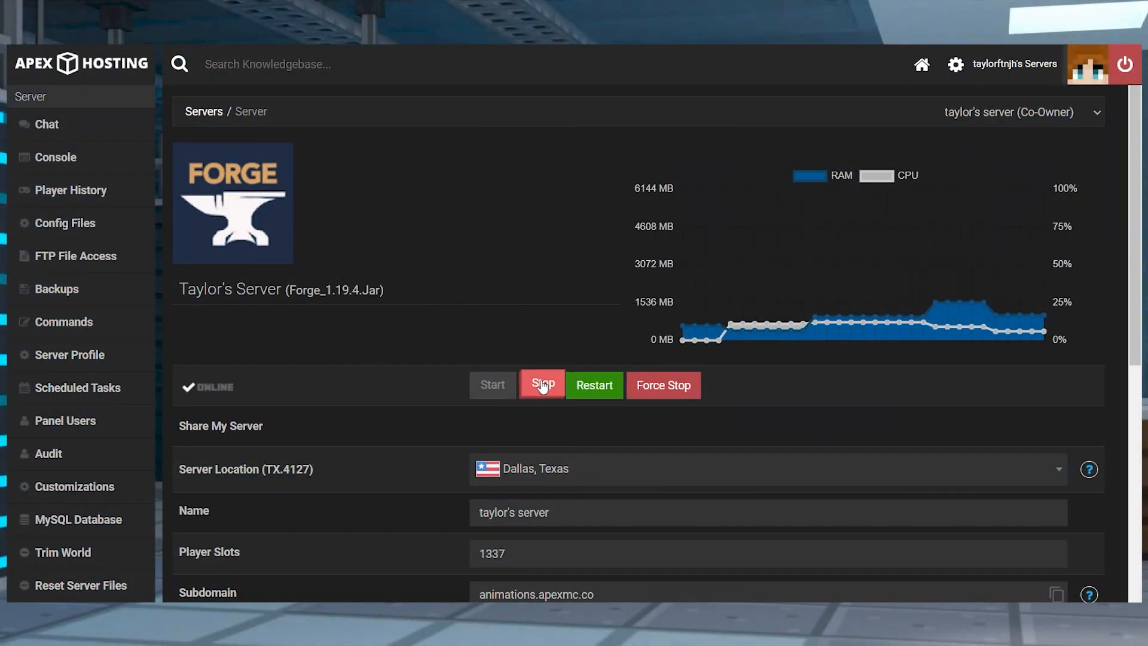
# - Stop the Forge server and confirm the 'Uploaded 1/1 files' message for the WorldEdit mod jar
pyautogui.click(542, 385)
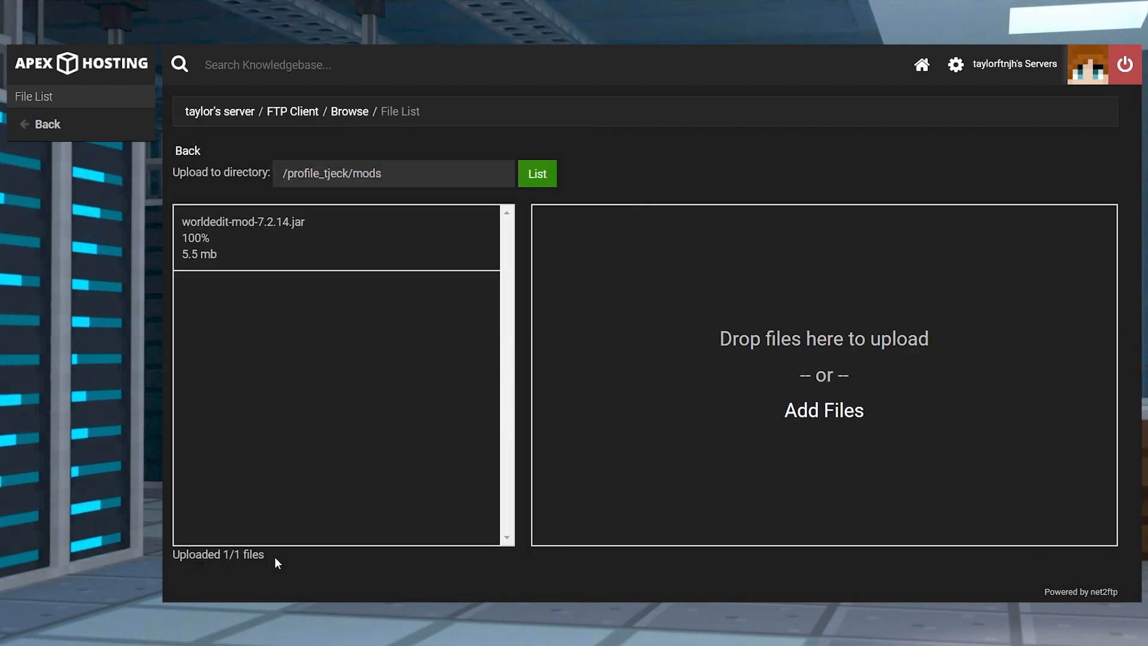
pyautogui.tripleClick(220, 555)
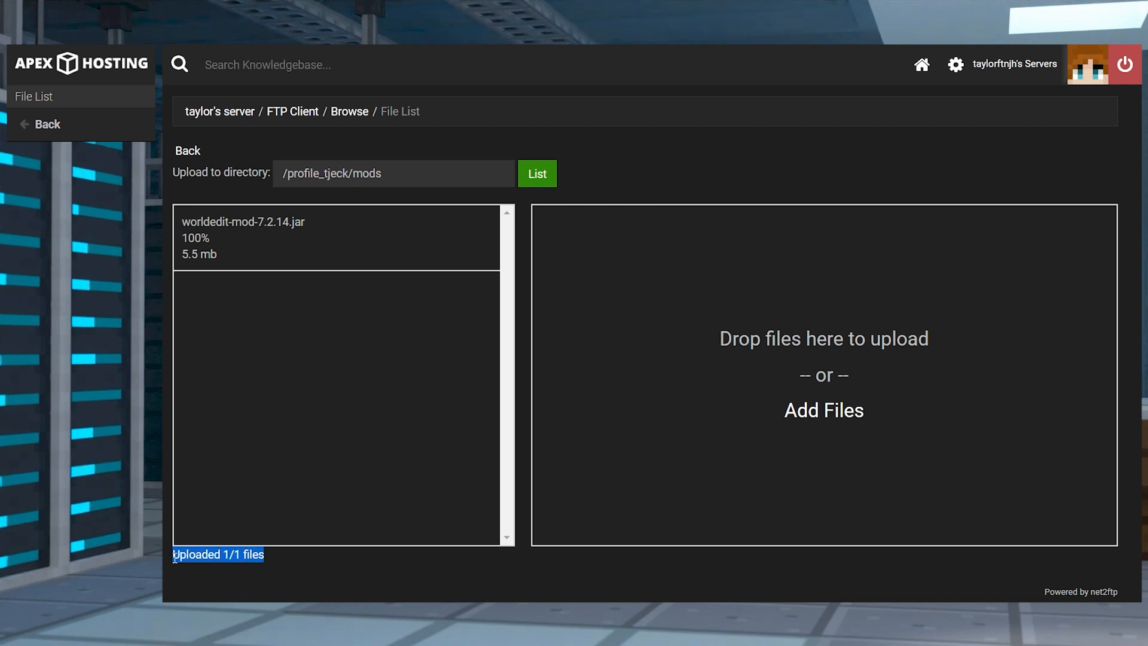
pyautogui.moveTo(220, 118)
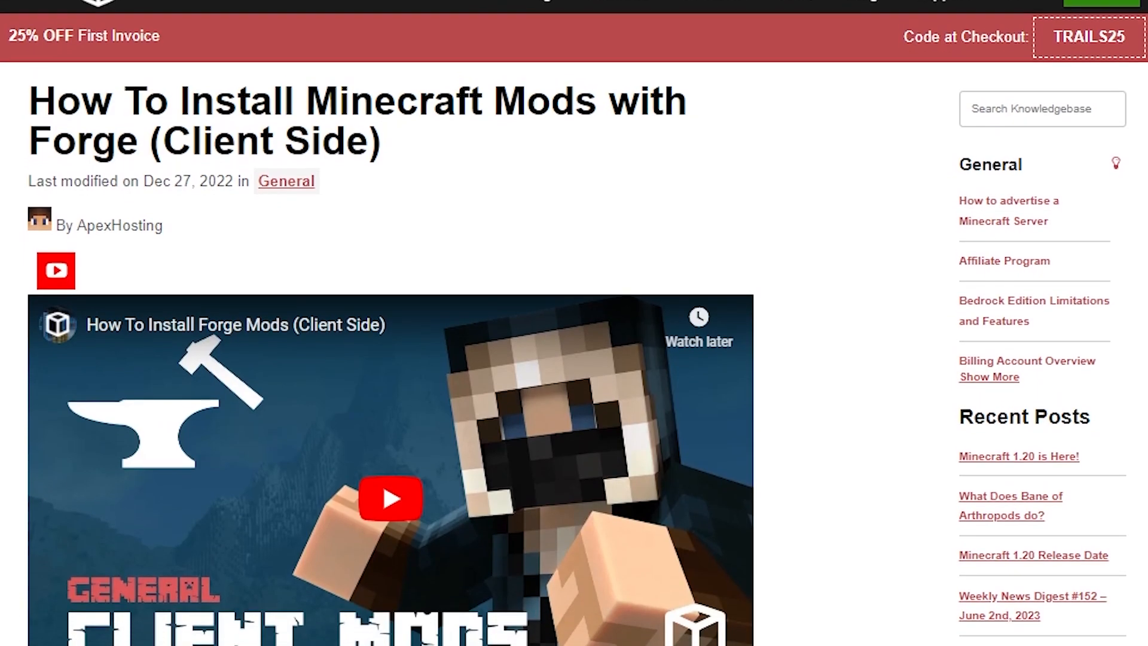
# - Scroll the client-side Forge mods guide down to its Overview section
pyautogui.scroll(-3)
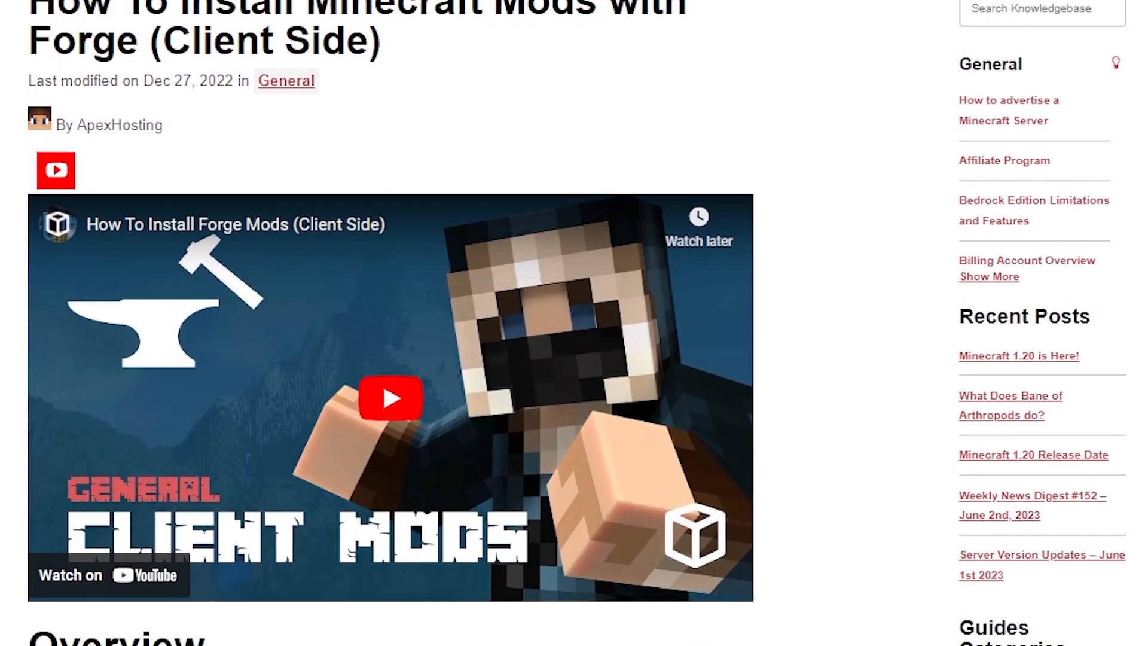
pyautogui.scroll(-3)
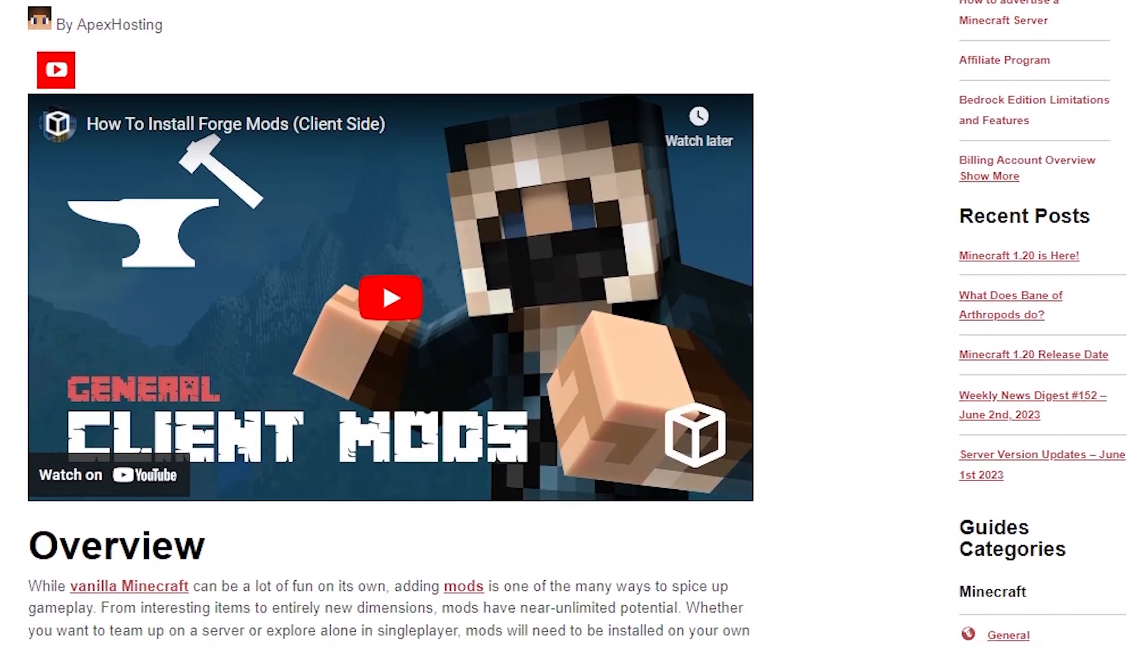
pyautogui.scroll(-3)
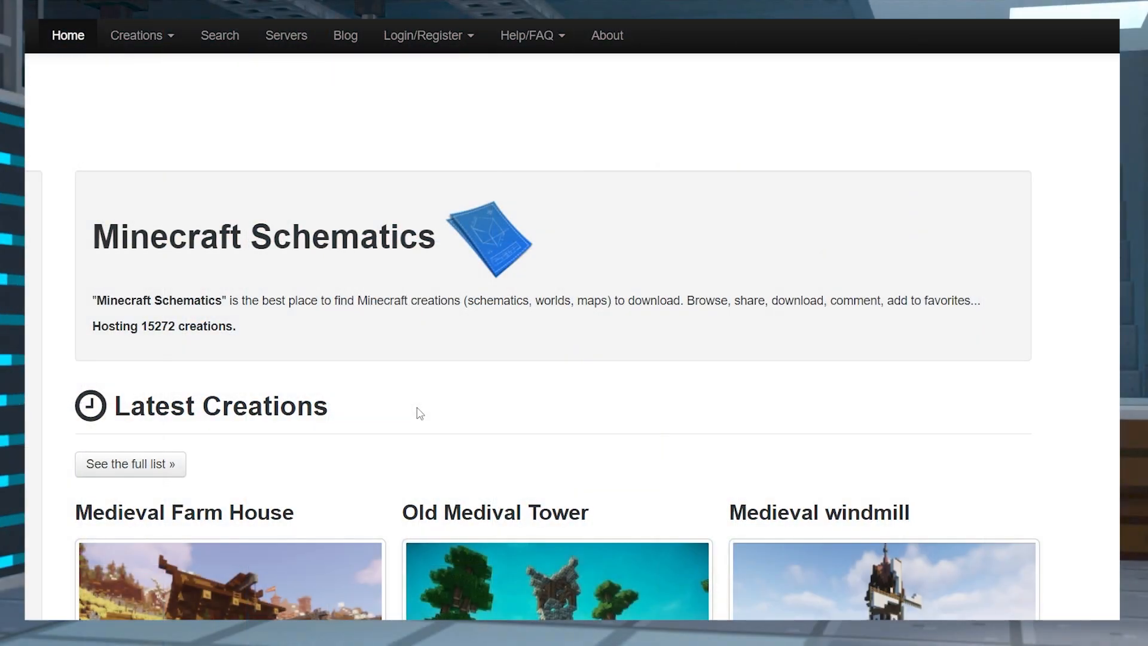
pyautogui.moveTo(878, 371)
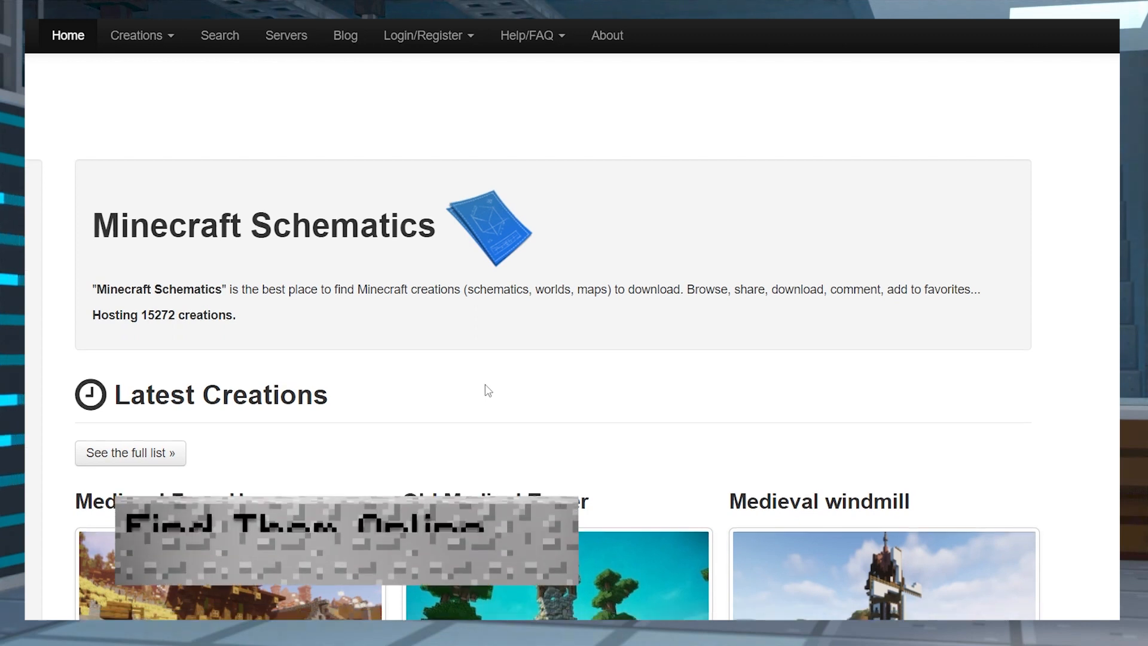
pyautogui.scroll(-3)
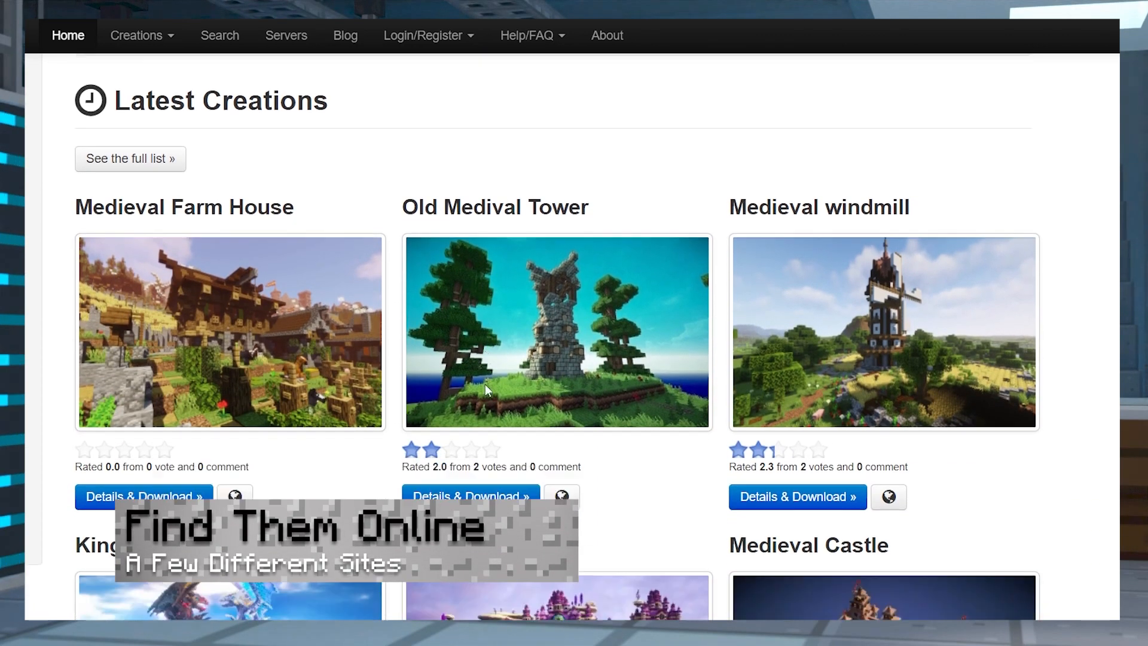
pyautogui.scroll(-3)
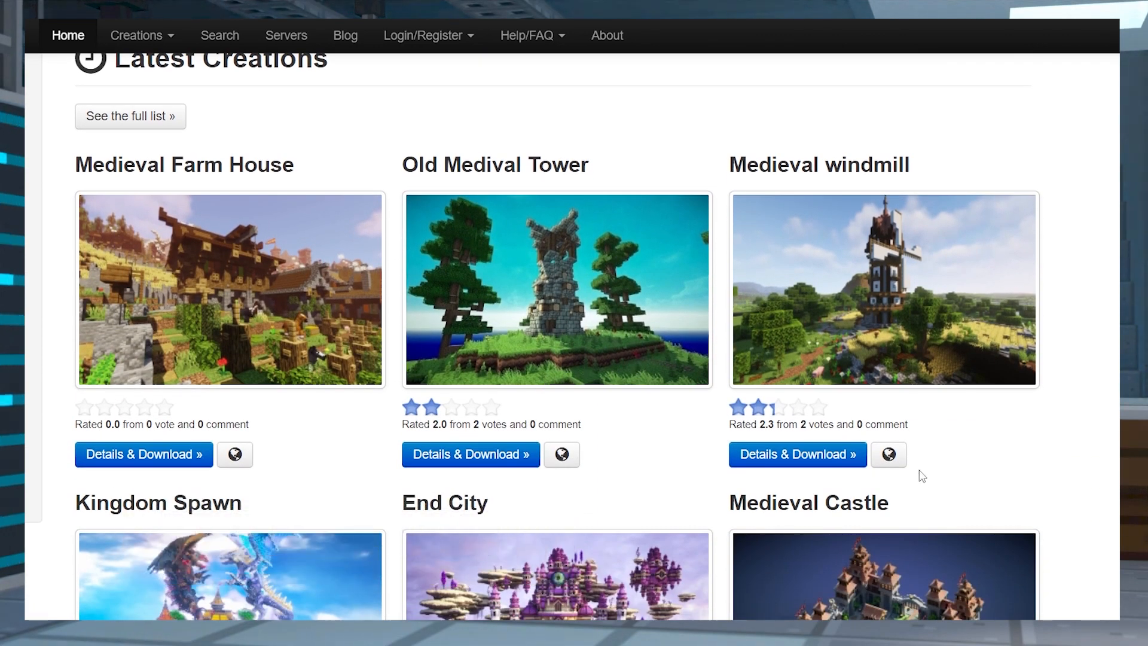
pyautogui.moveTo(305, 349)
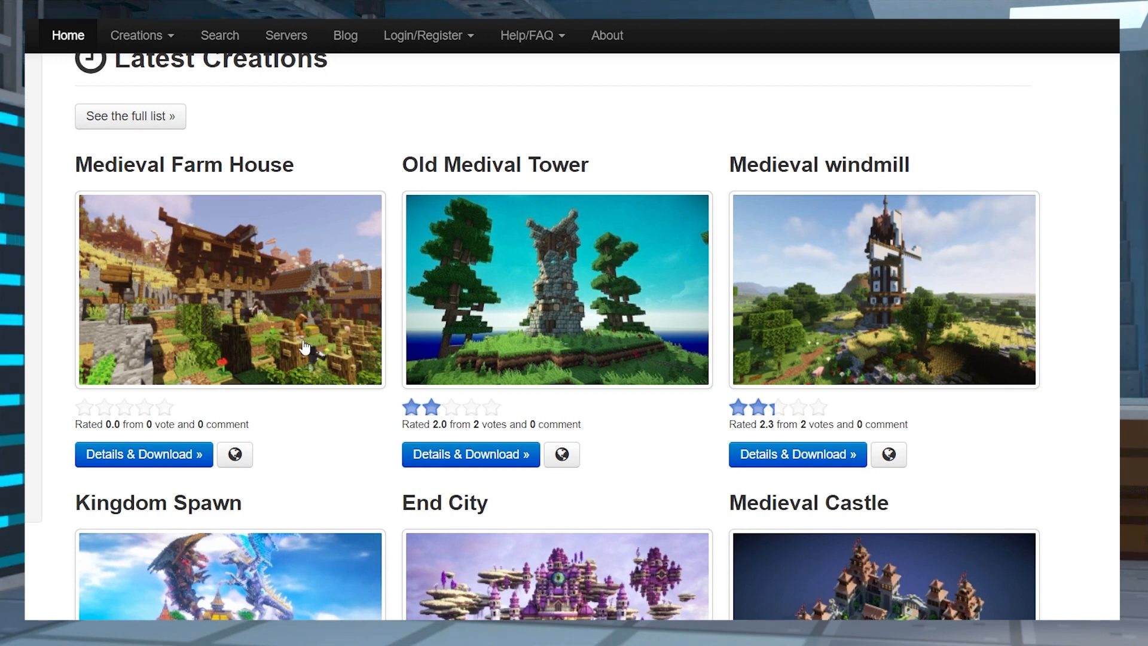
pyautogui.scroll(-3)
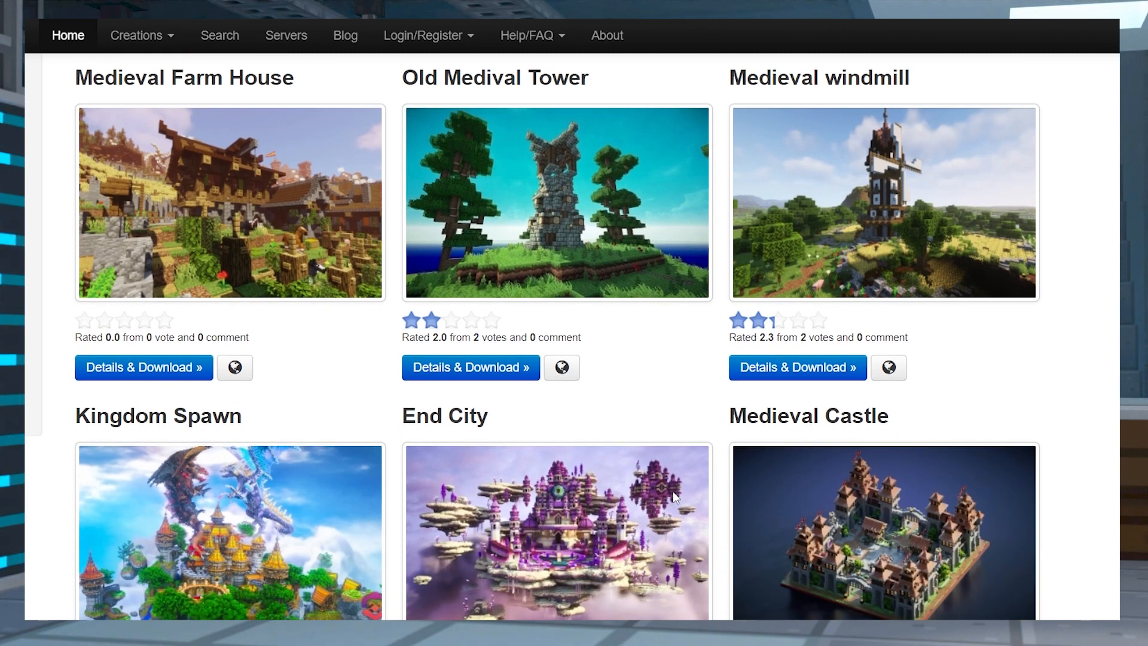
pyautogui.scroll(-3)
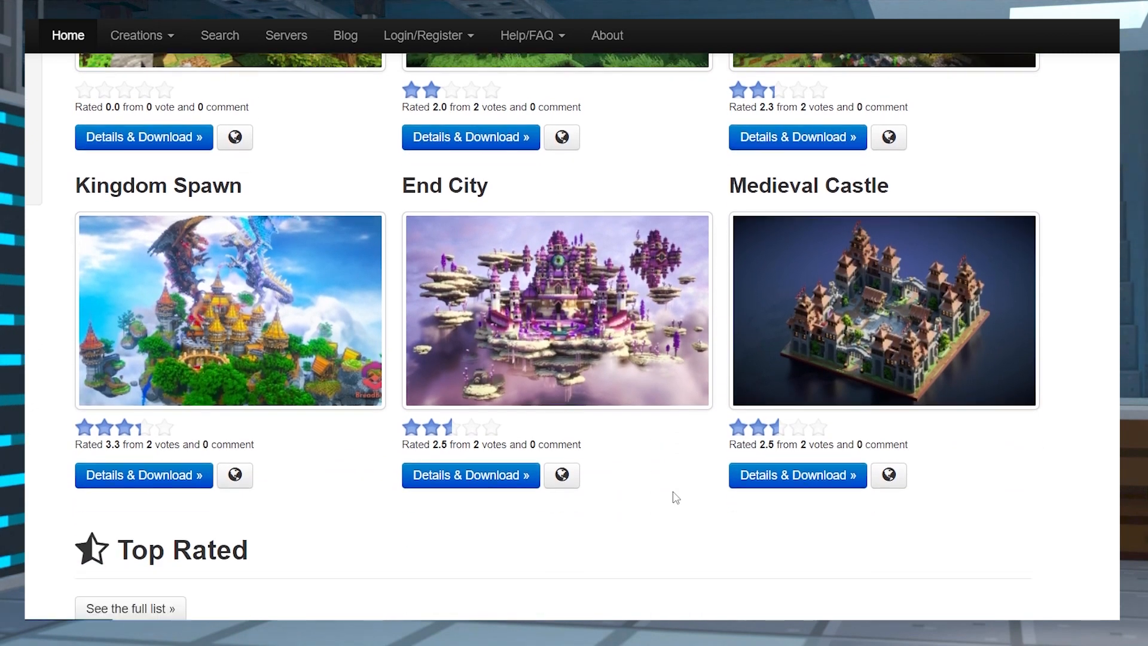
pyautogui.scroll(-3)
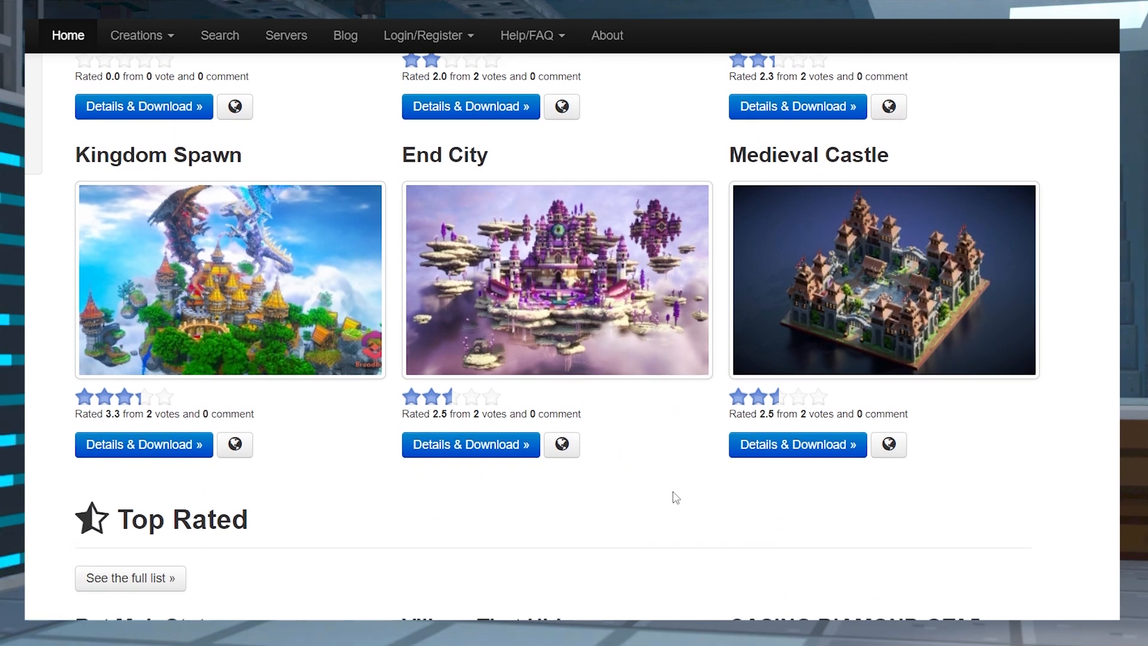
pyautogui.scroll(-3)
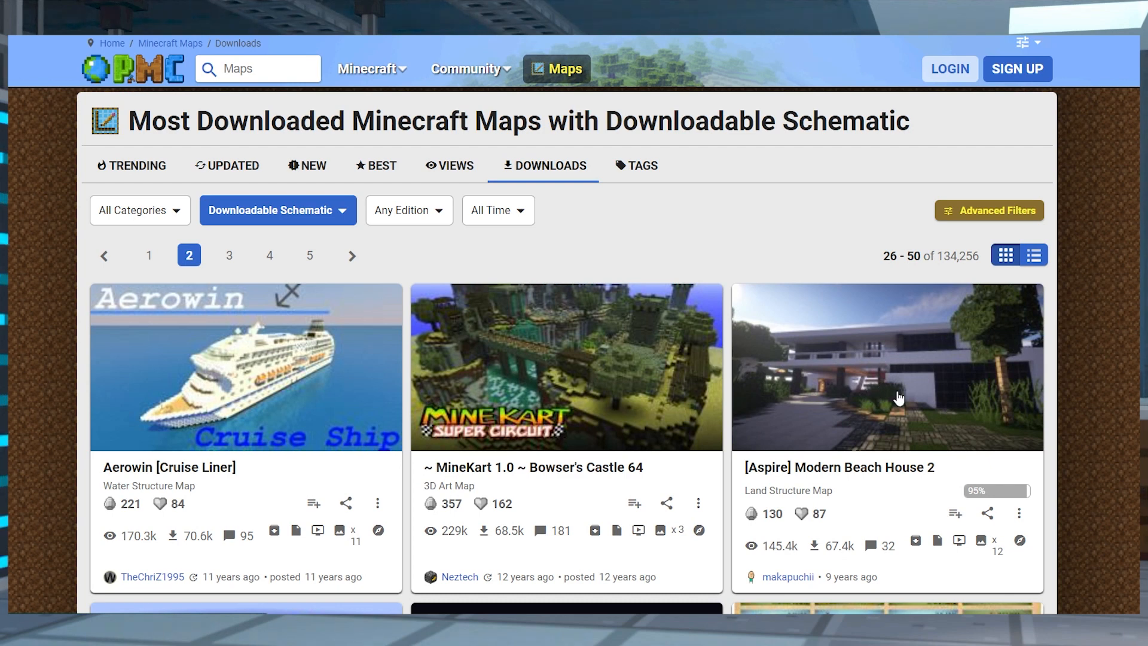
# - Pick Modern House from the most-downloaded schematic maps and download its schematic file
pyautogui.scroll(-3)
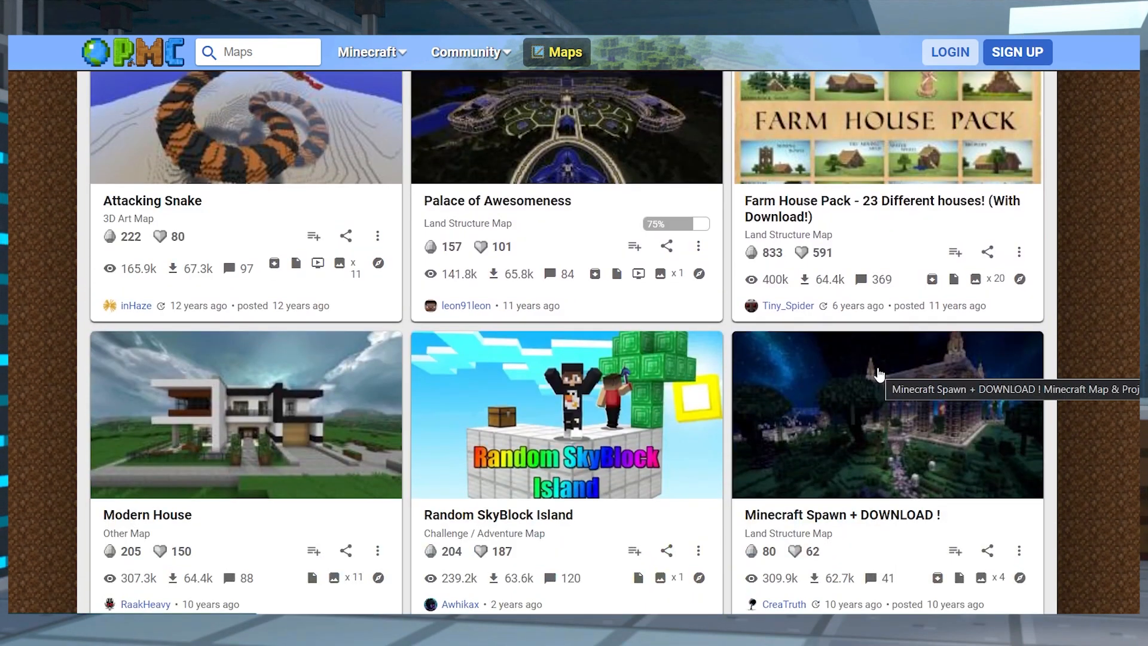
pyautogui.scroll(-3)
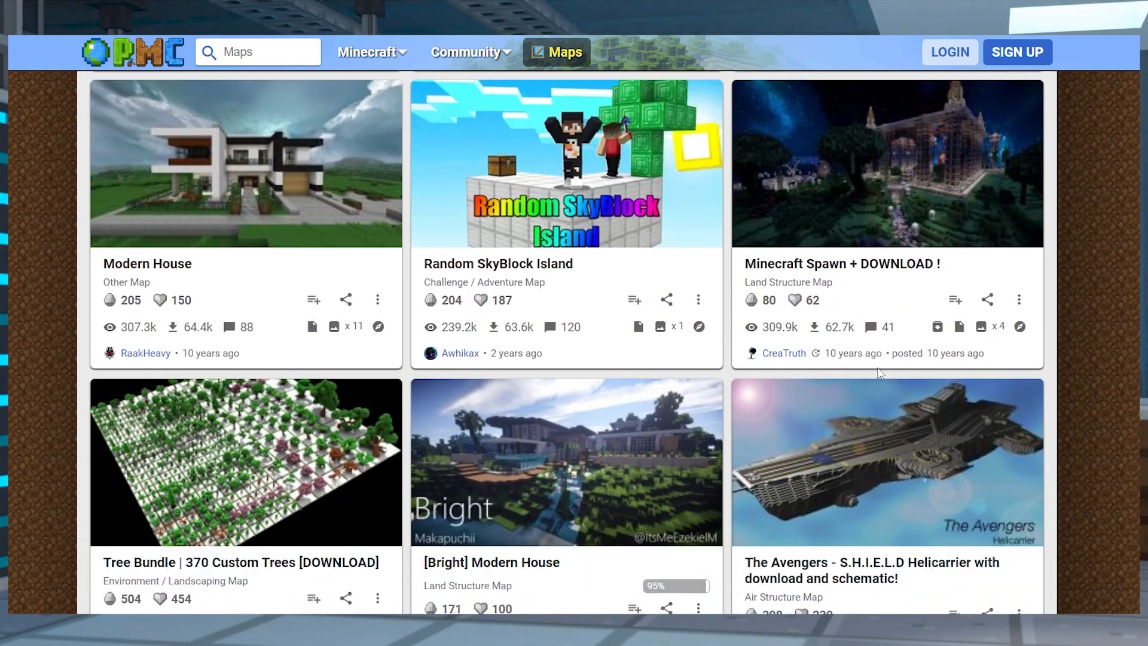
pyautogui.click(244, 167)
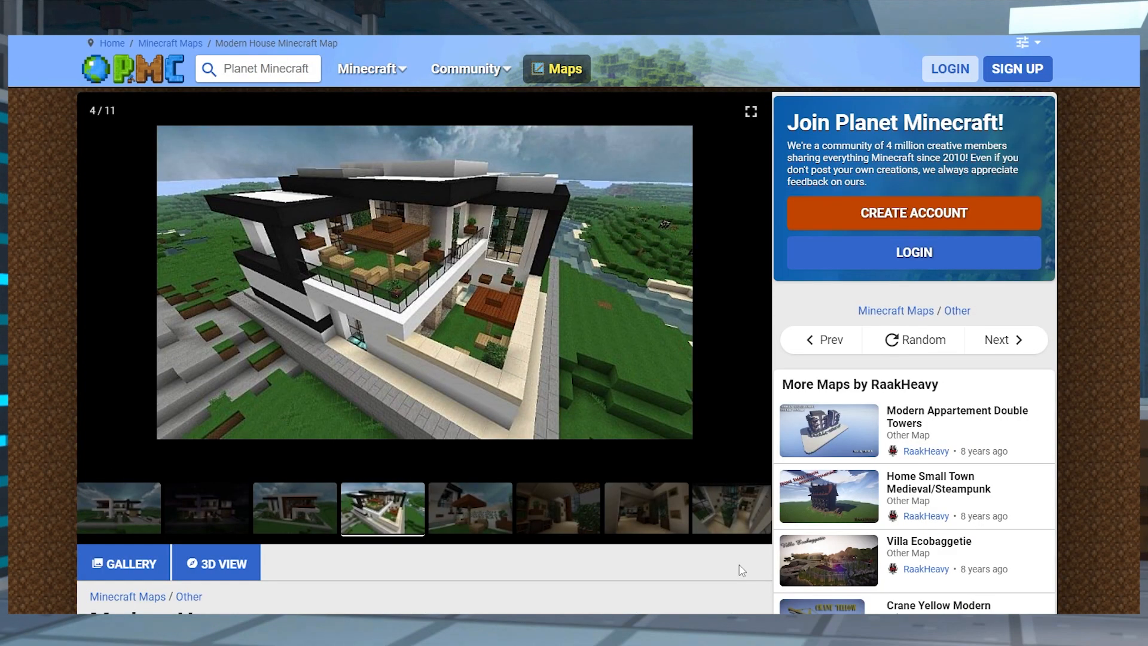
pyautogui.scroll(-3)
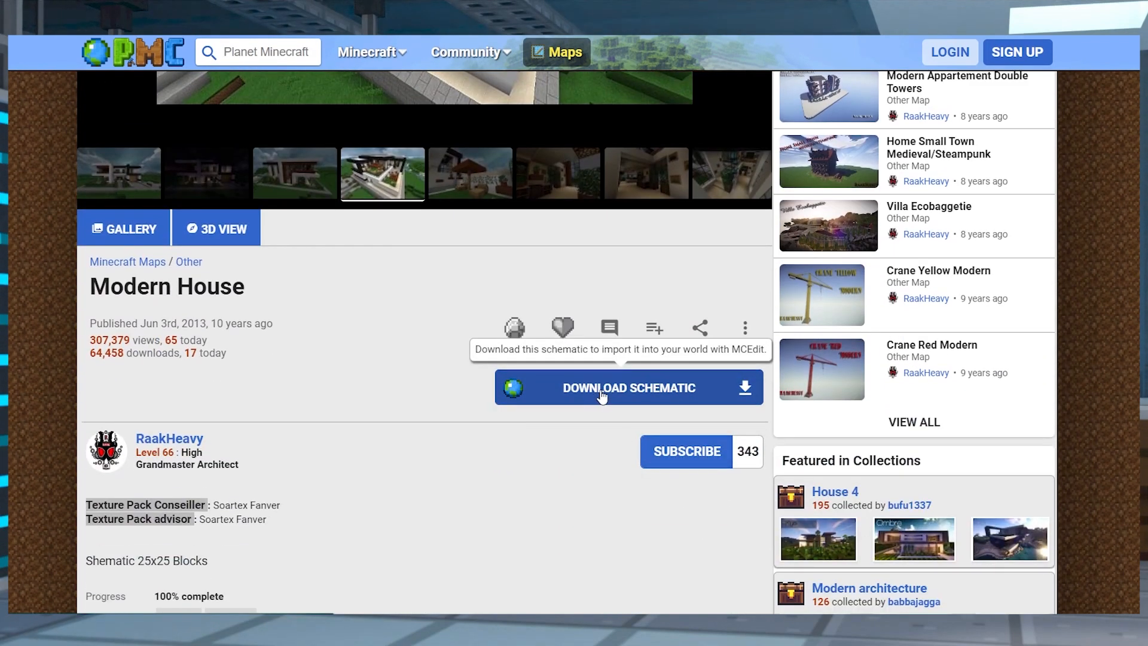
pyautogui.click(630, 388)
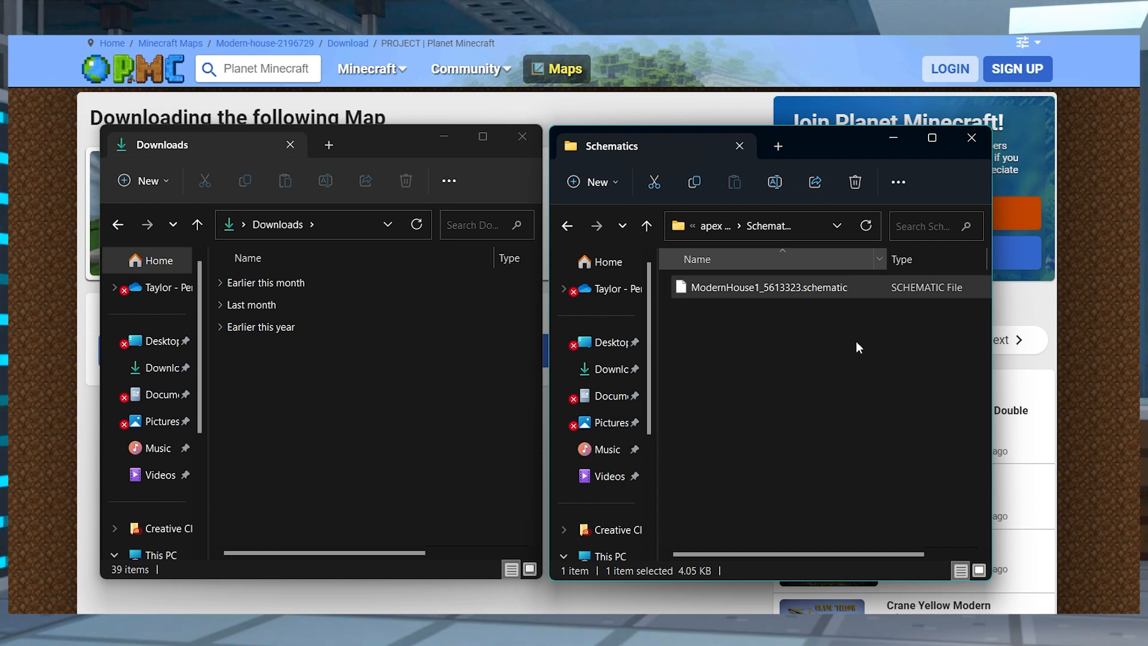
pyautogui.moveTo(940, 296)
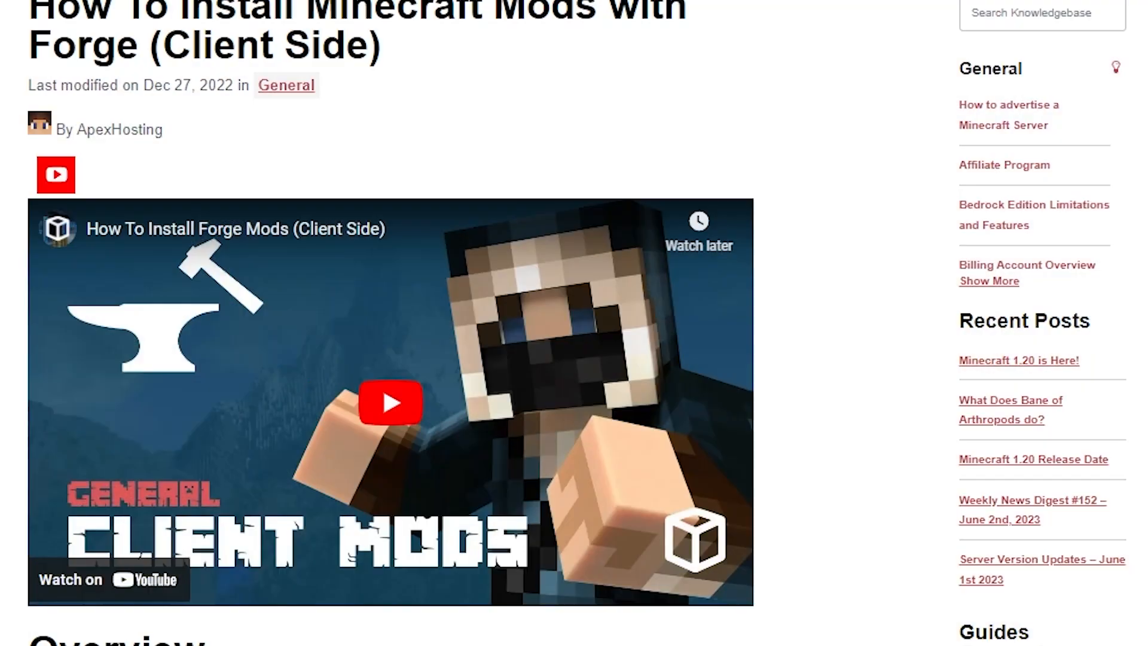
# - Scroll the Forge client-side mods article down to the Overview section
pyautogui.scroll(-3)
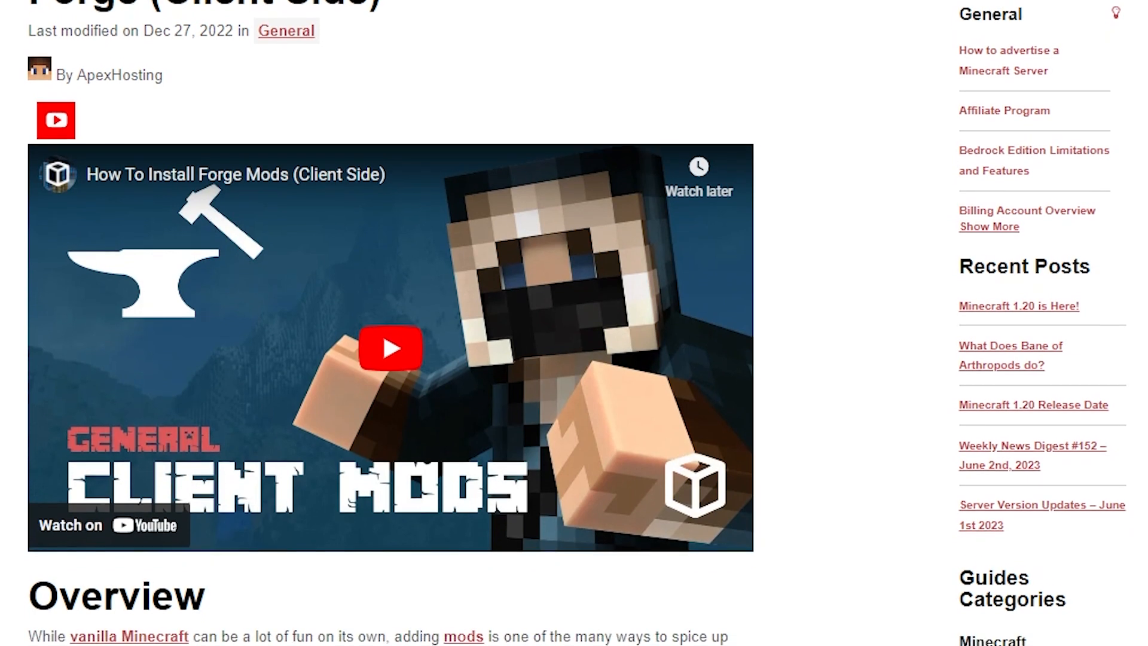
pyautogui.scroll(-3)
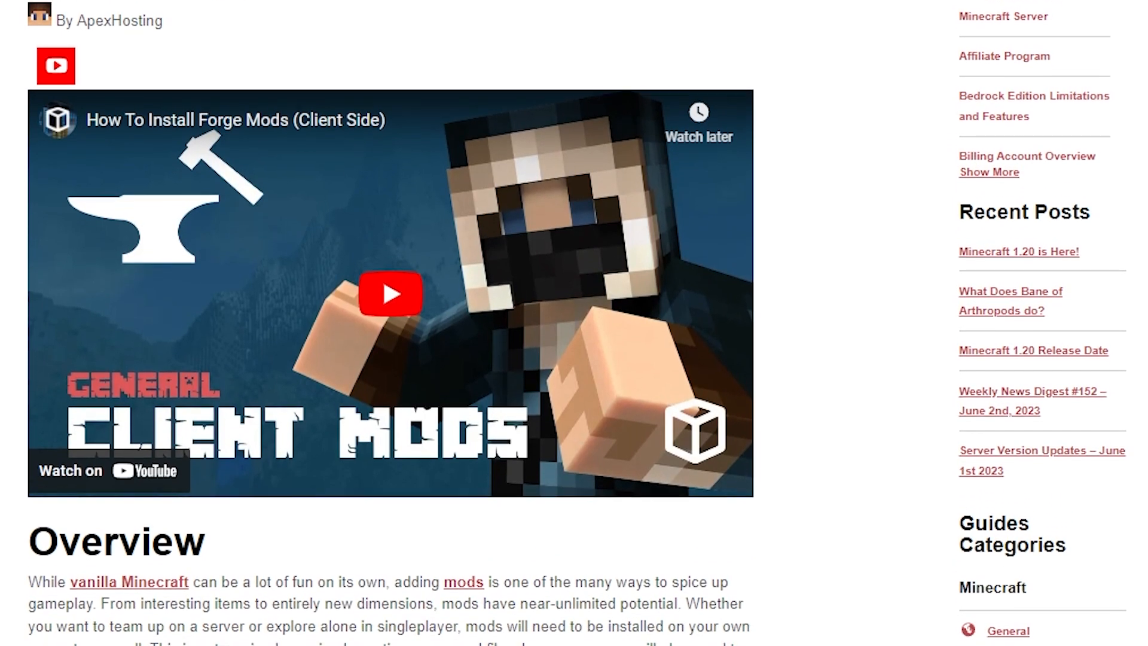
pyautogui.scroll(-3)
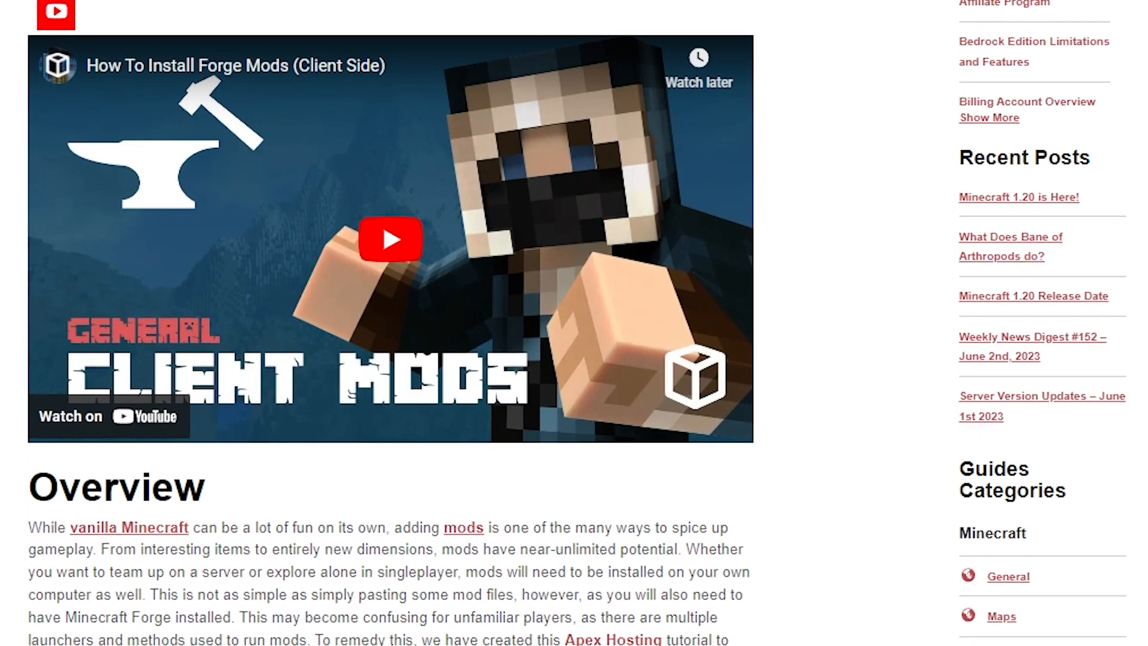
pyautogui.scroll(-3)
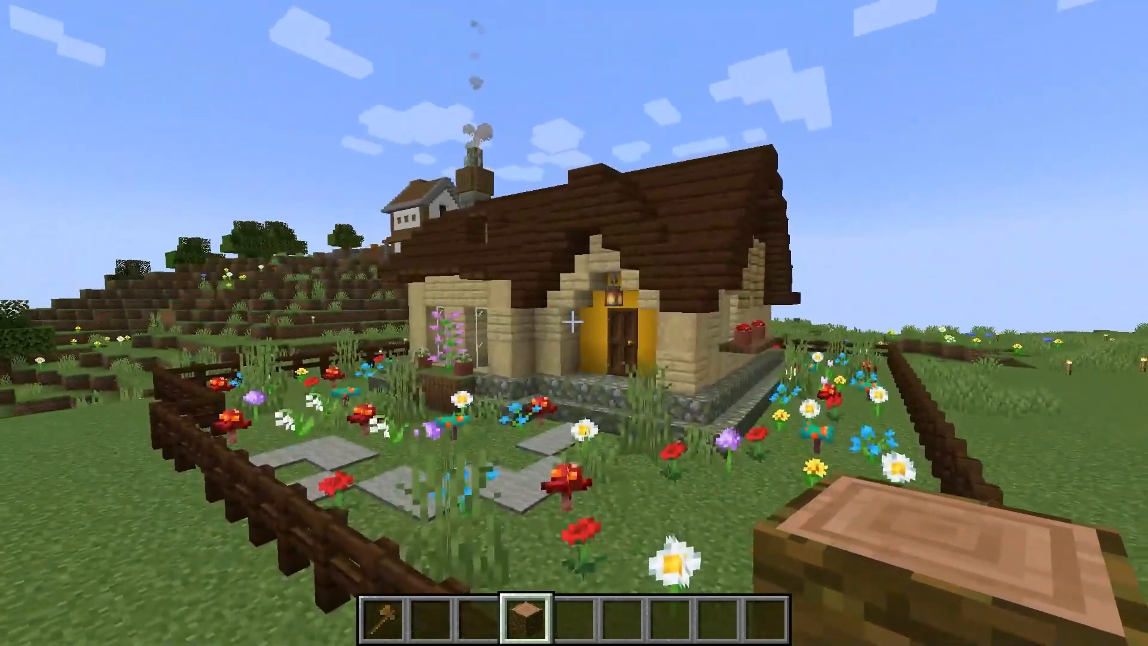
pyautogui.moveTo(574, 337)
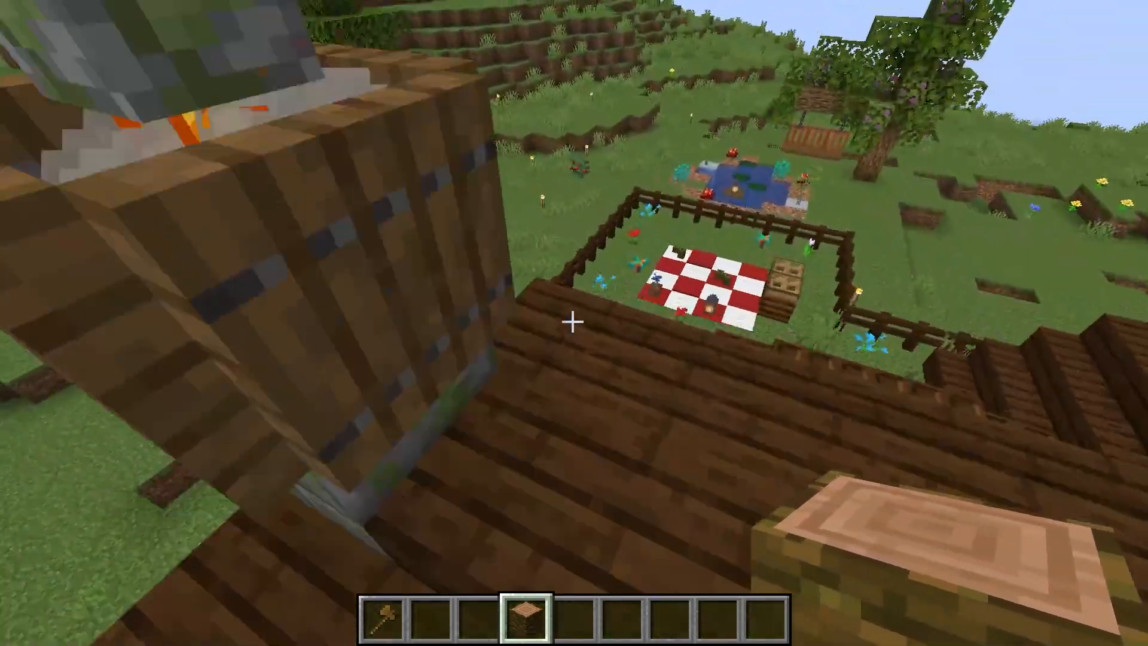
pyautogui.moveTo(574, 320)
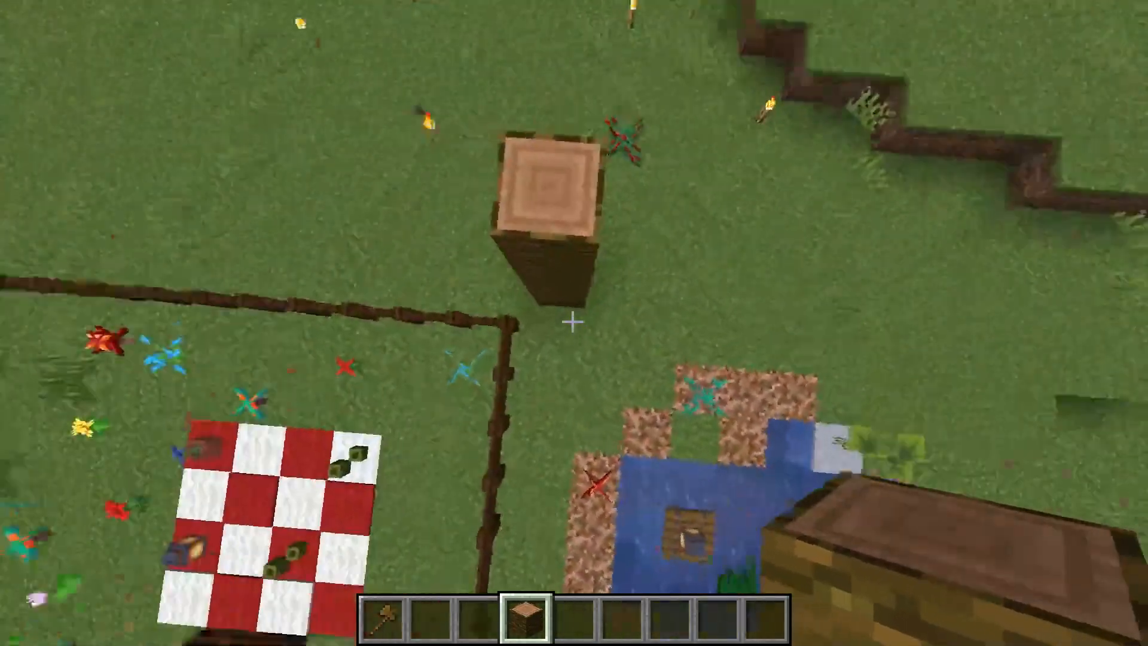
pyautogui.moveTo(574, 323)
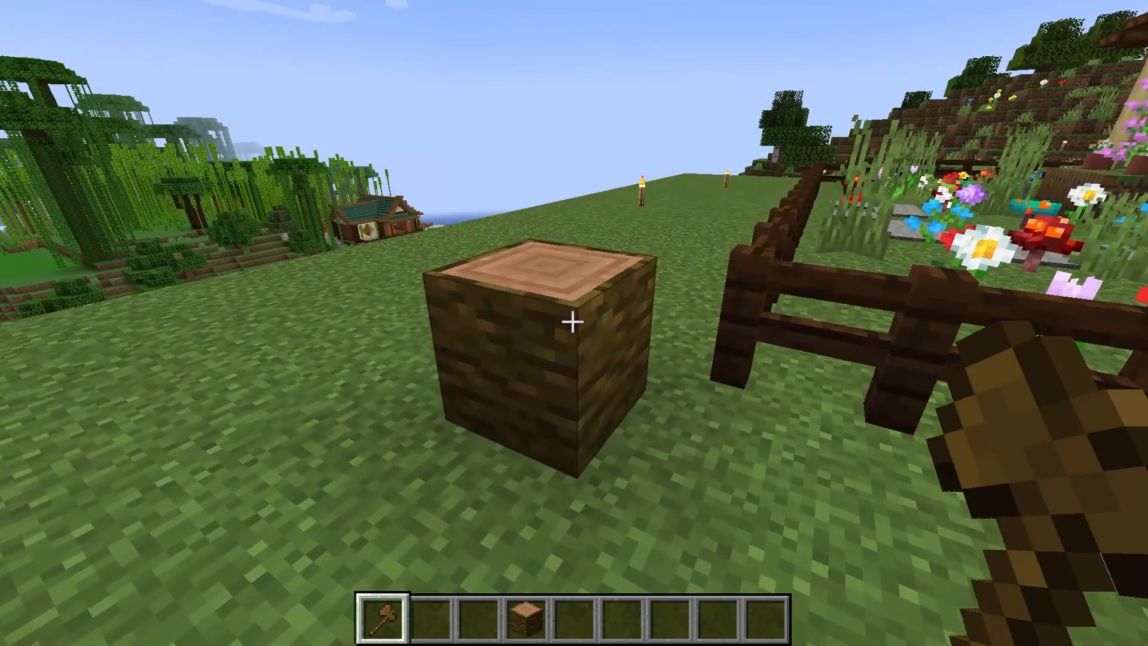
# - Set the region corner with the wand, run the copy commands, and begin '//schematic save ho' in chat
pyautogui.click(573, 323)
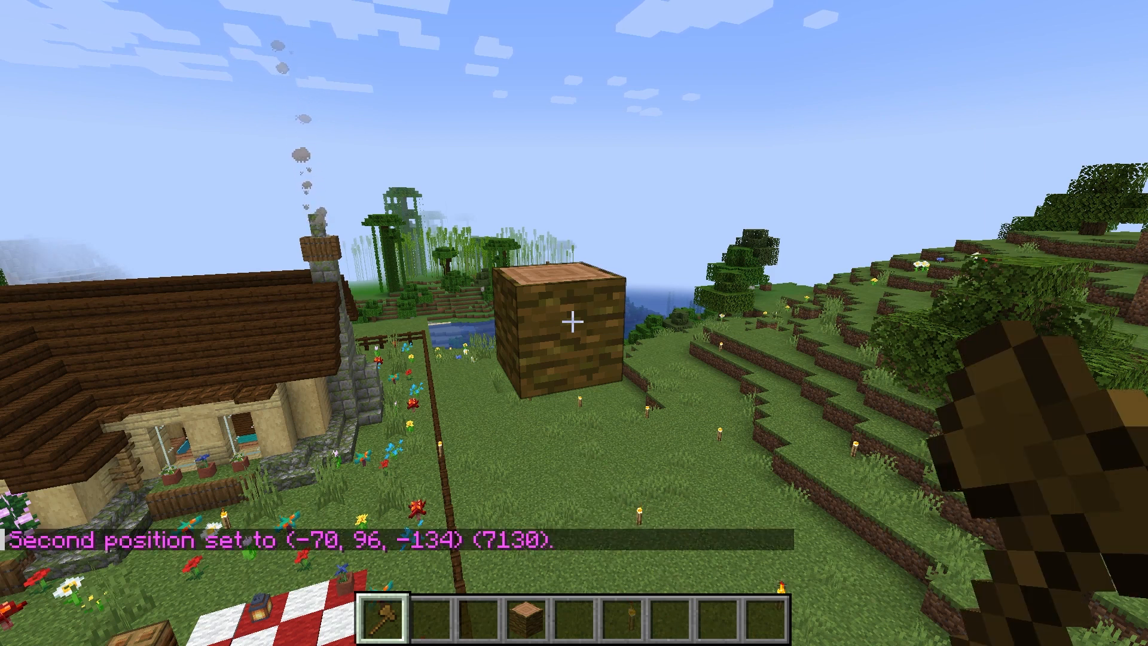
pyautogui.write('//calc')
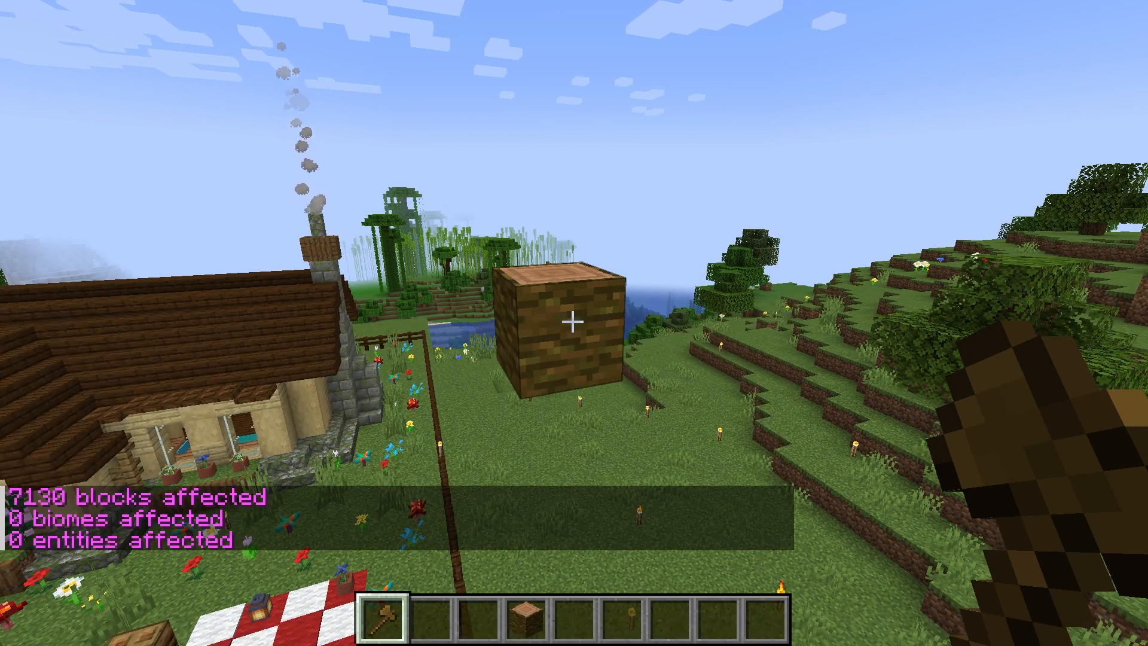
pyautogui.write('//br')
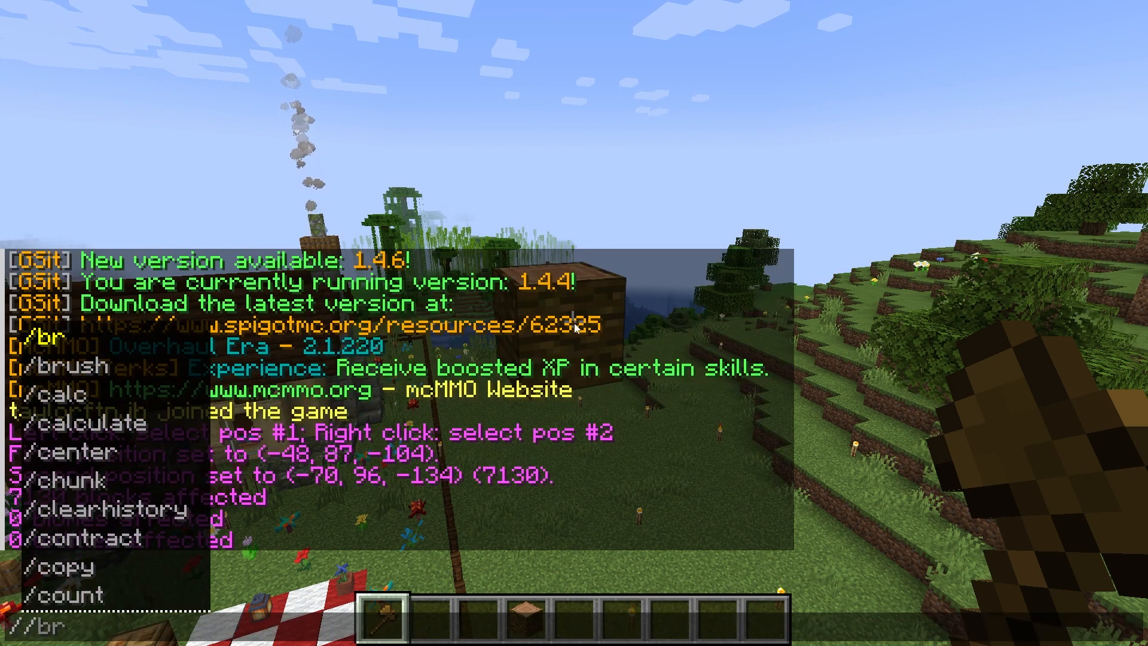
pyautogui.write('//schematic save ho')
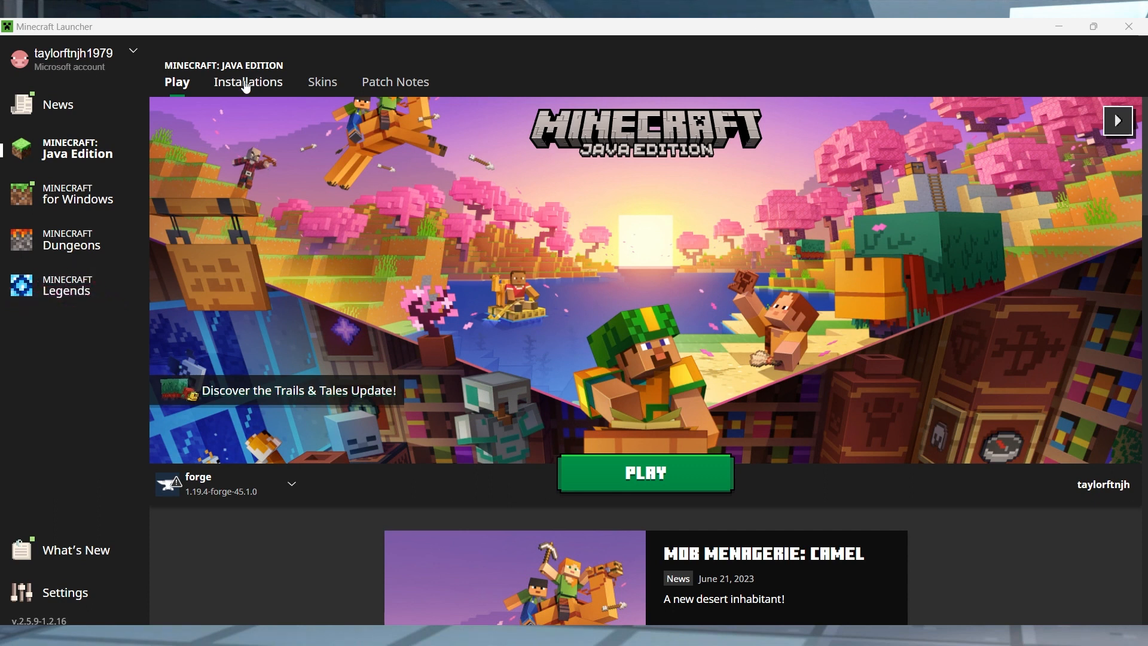
# - Show the launcher's Installations list with the forge 1.19.4 profile
pyautogui.click(247, 81)
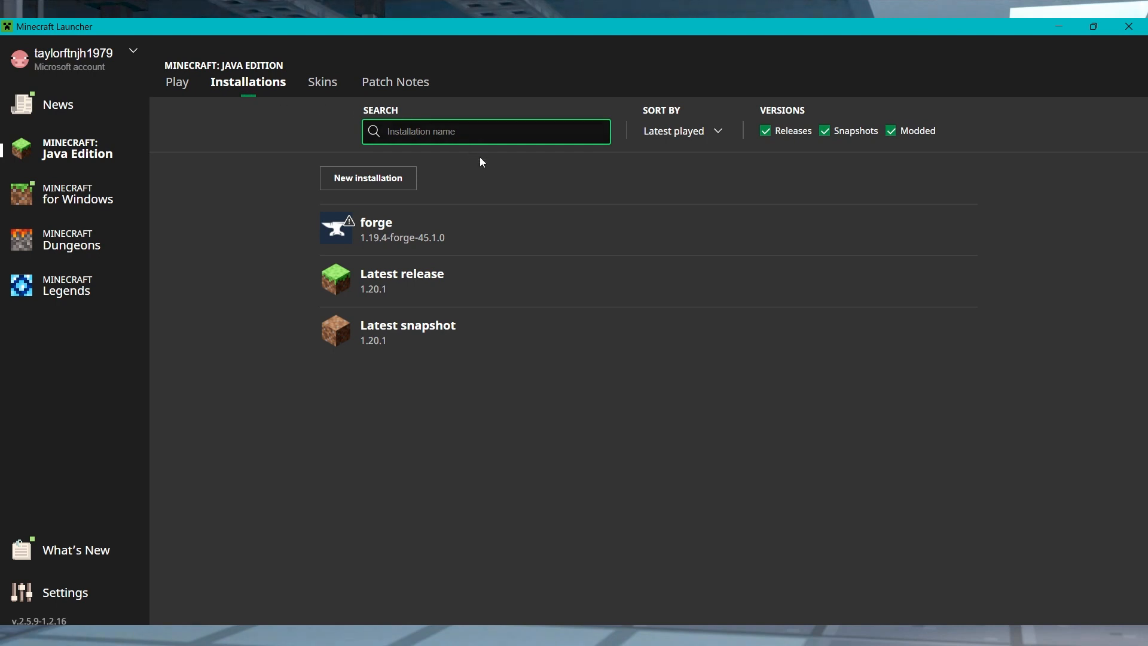
pyautogui.moveTo(644, 228)
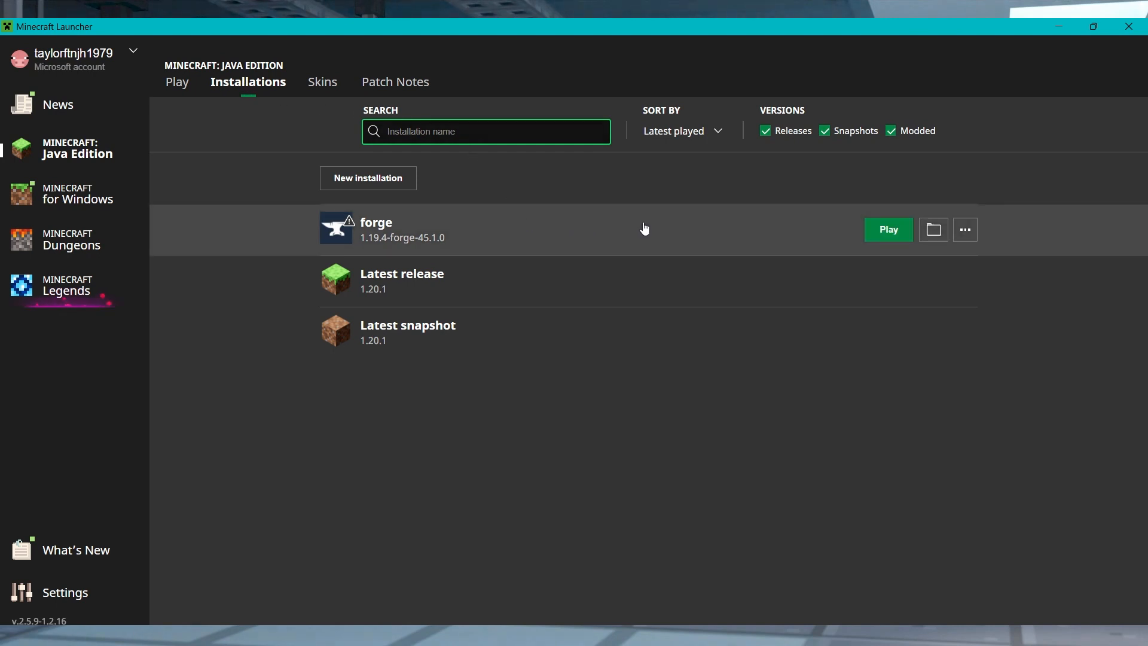
# - From the forge game folder, browse into config / worldedit / schematics
pyautogui.click(933, 229)
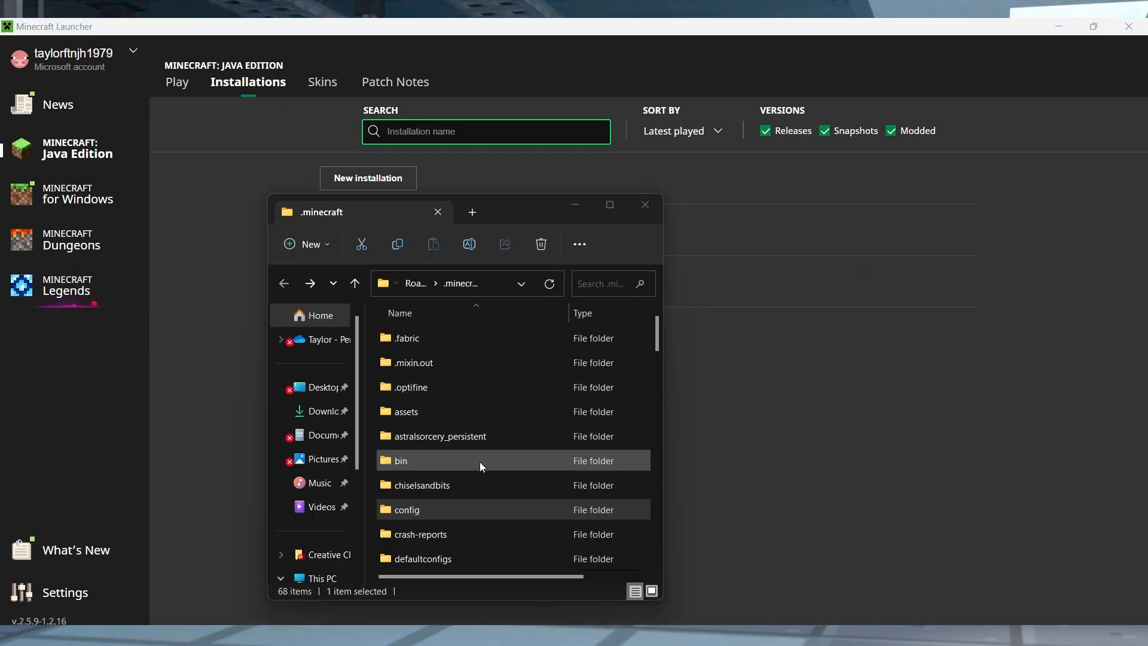
pyautogui.doubleClick(404, 509)
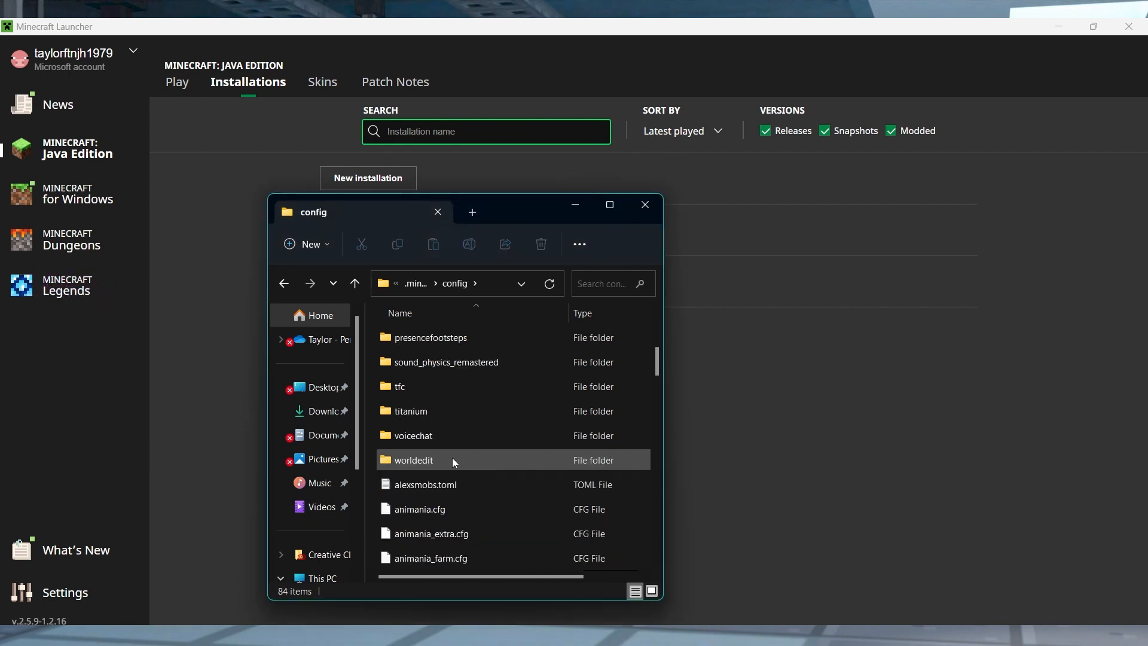
pyautogui.doubleClick(413, 459)
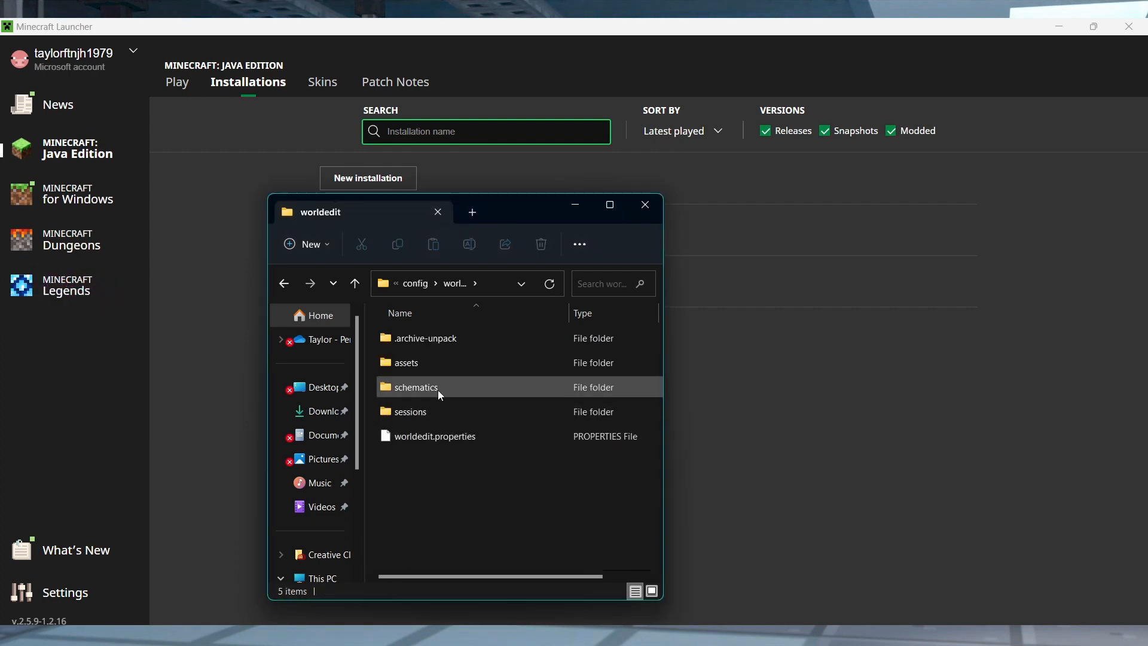
pyautogui.doubleClick(417, 387)
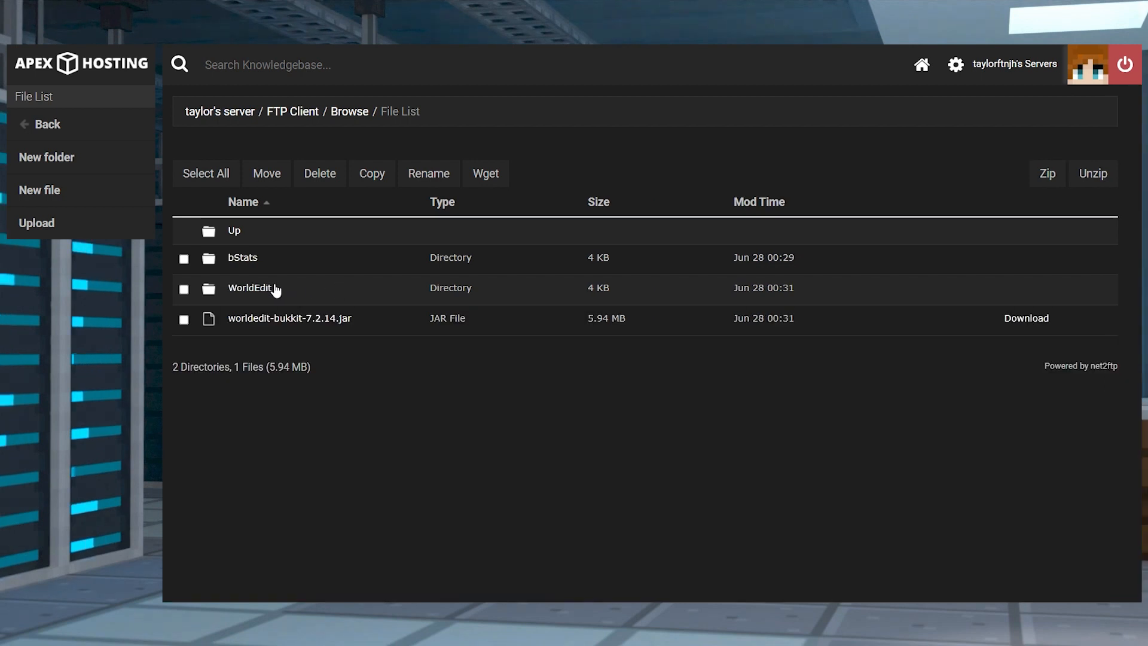
# - Return to the server overview and start the Paper 1.19.4 server so it comes online
pyautogui.click(246, 289)
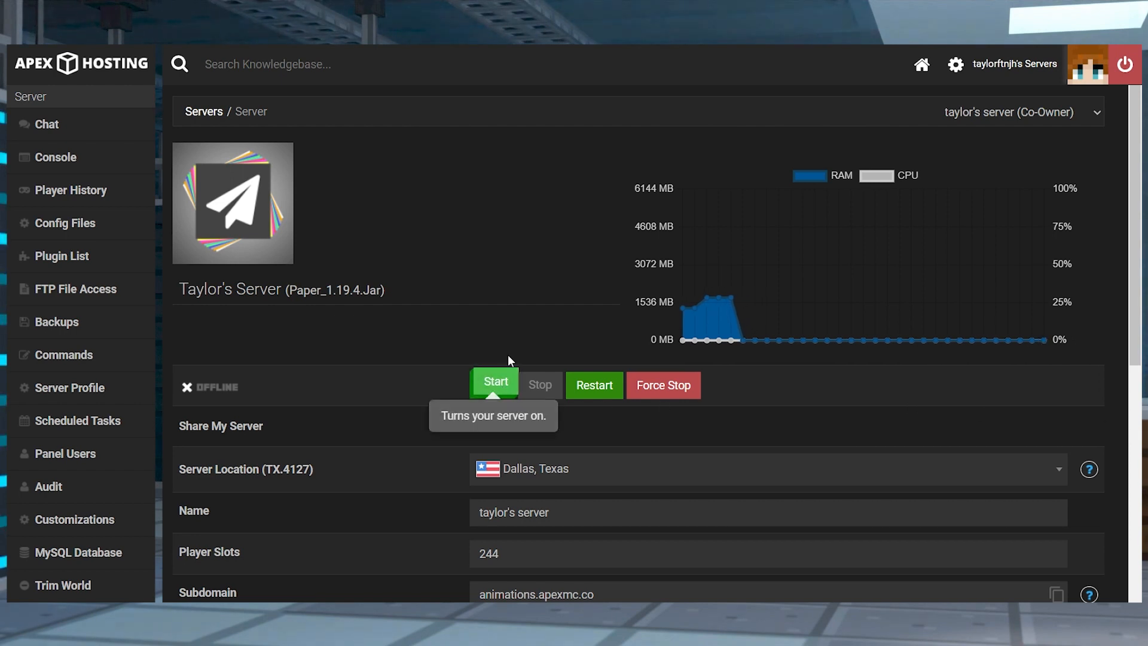
pyautogui.click(495, 385)
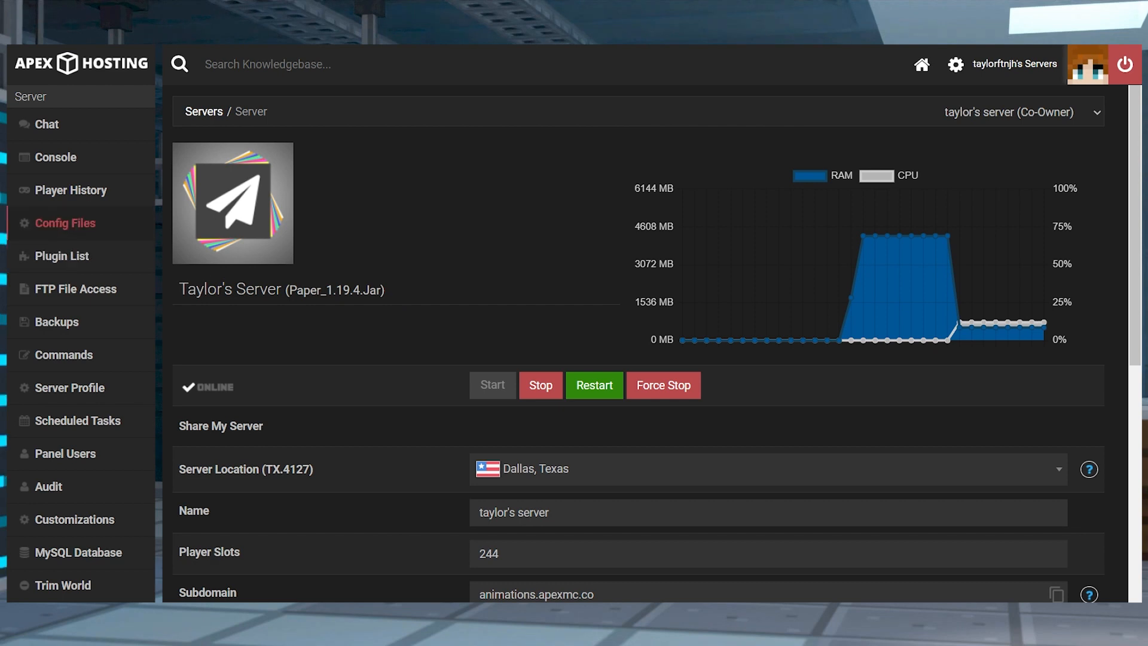
# - Navigate FTP File Access into config/worldedit and begin uploading a file there
pyautogui.click(76, 288)
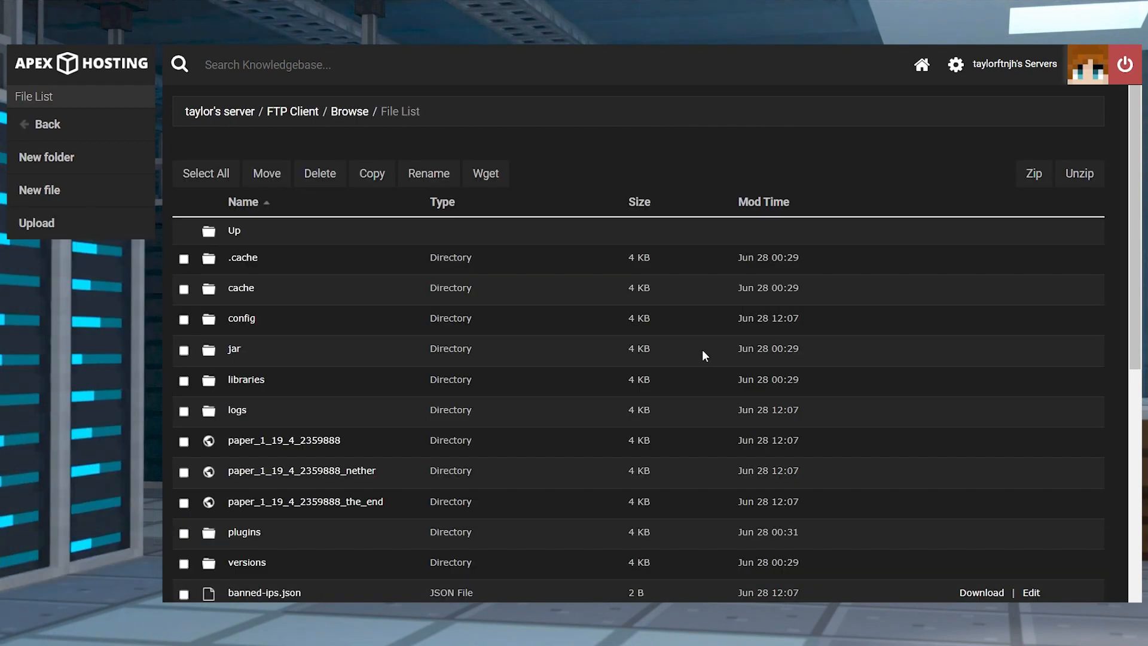
pyautogui.moveTo(574, 498)
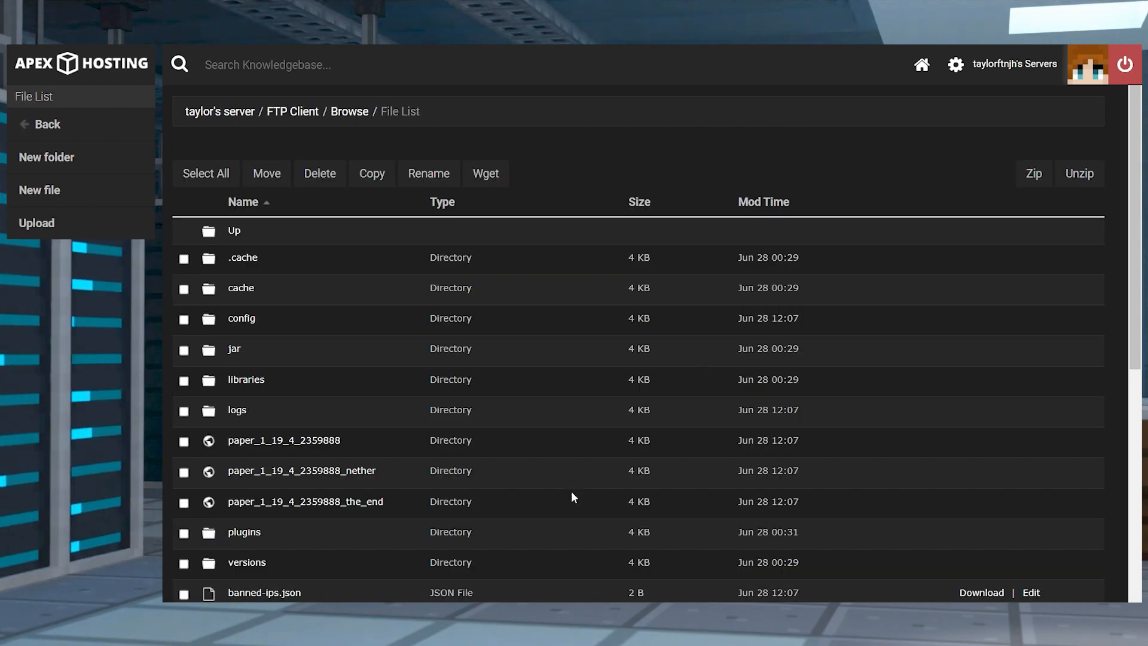
pyautogui.moveTo(252, 539)
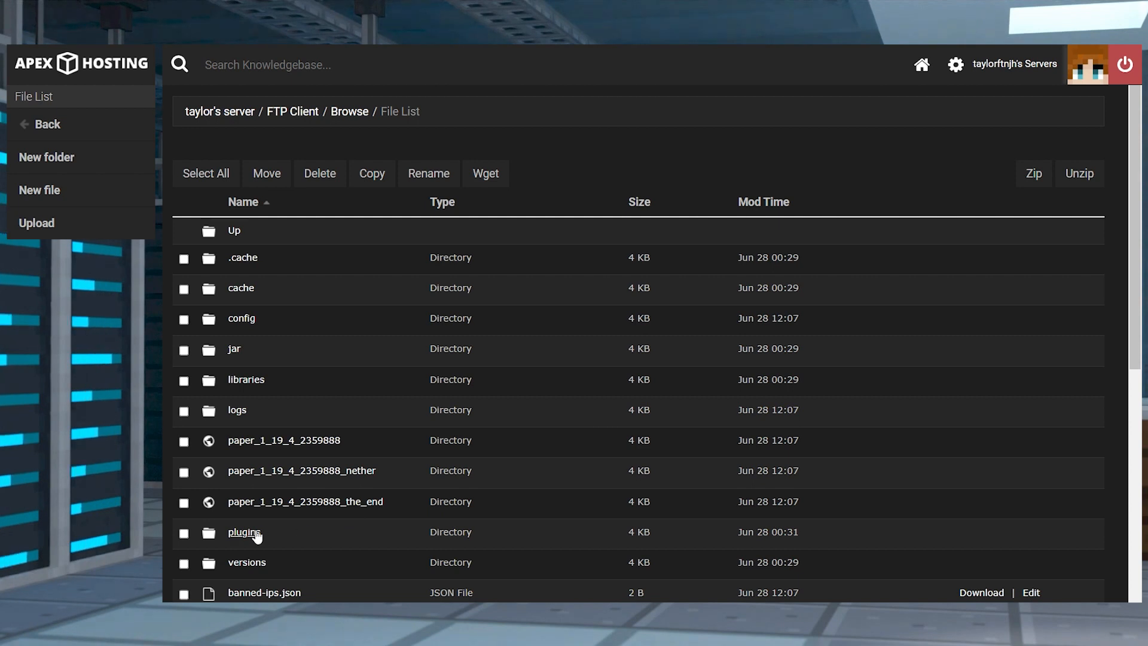
pyautogui.click(244, 532)
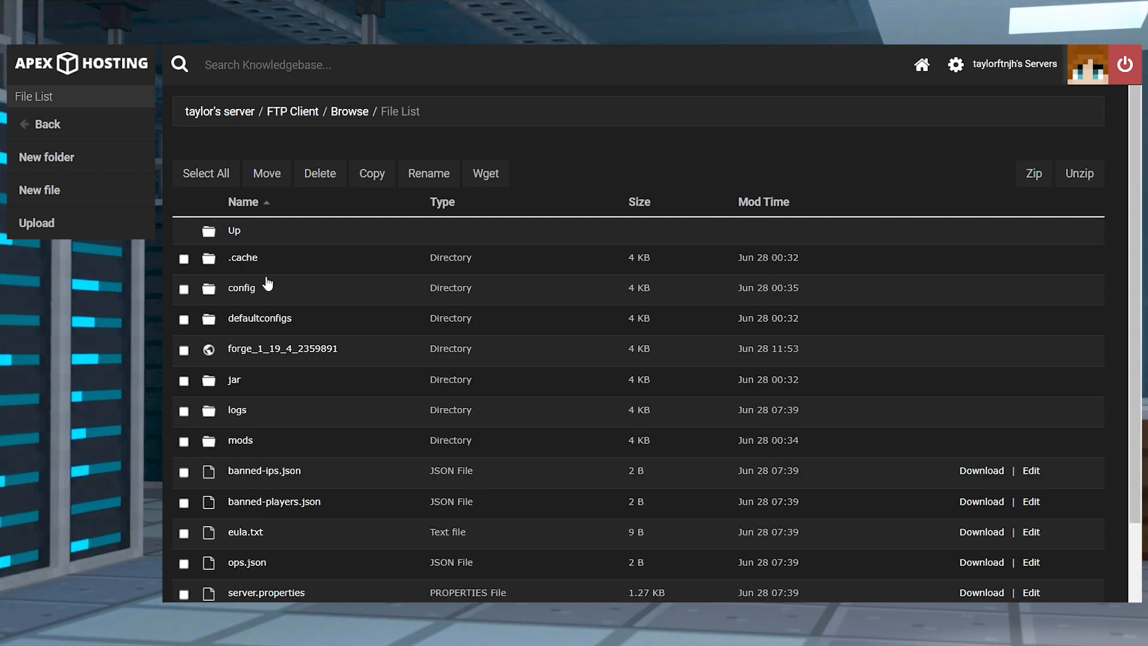
pyautogui.click(242, 287)
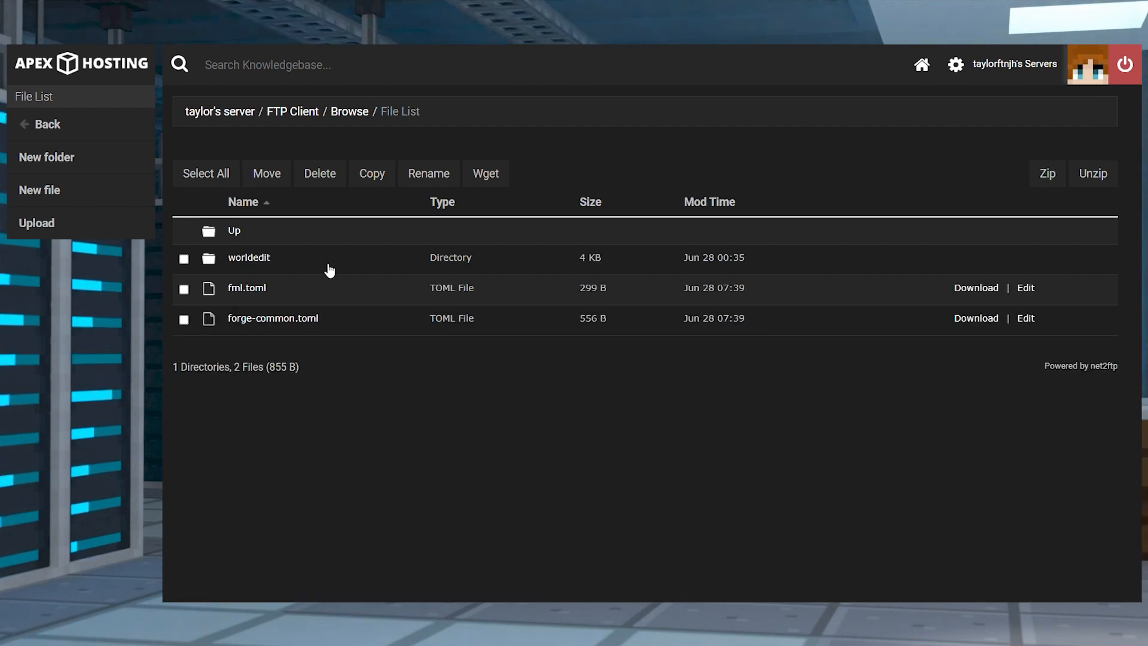
pyautogui.click(249, 258)
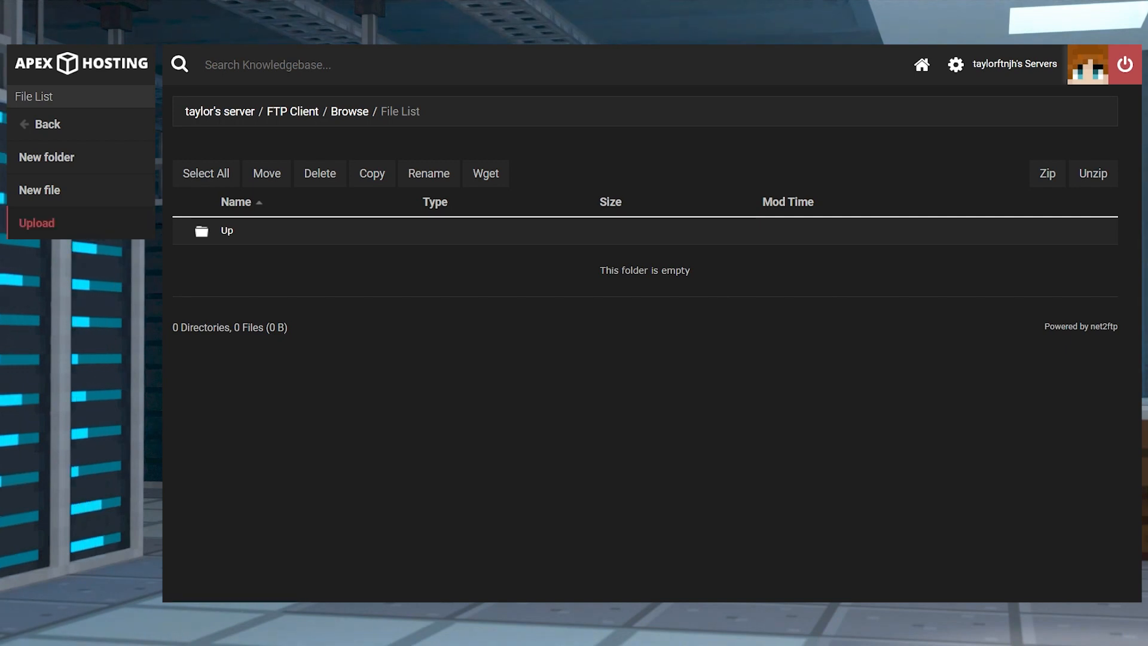
pyautogui.click(35, 222)
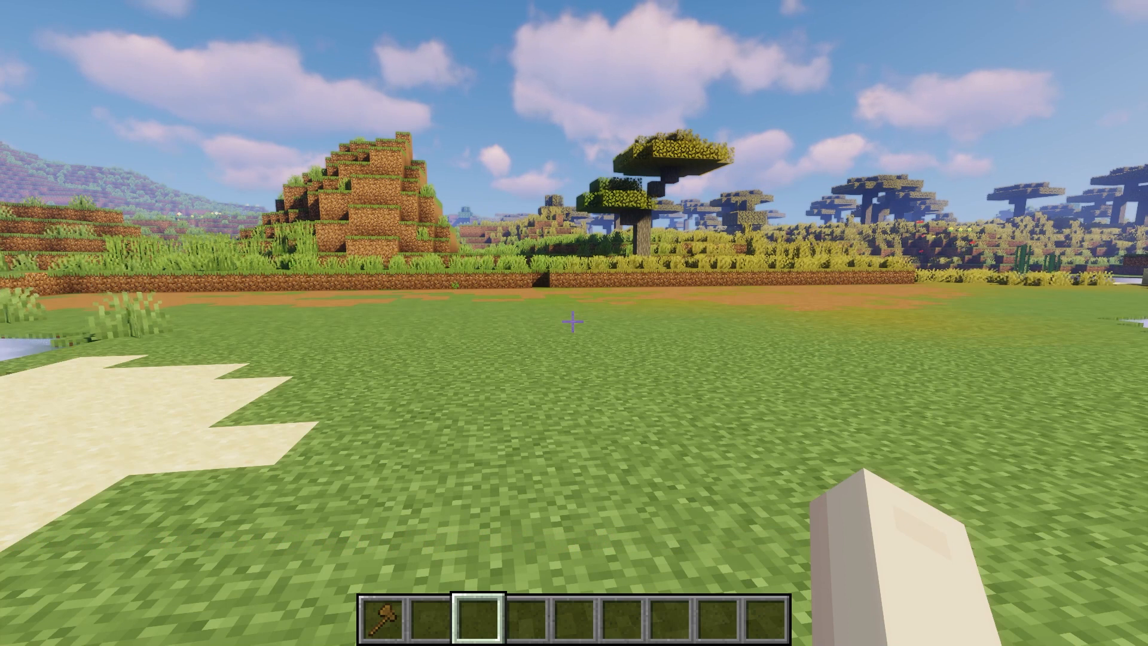
# - Run WorldEdit chat commands (//schem delete, /br, -a) to revert the pasted modern house
pyautogui.write('//schem delete')
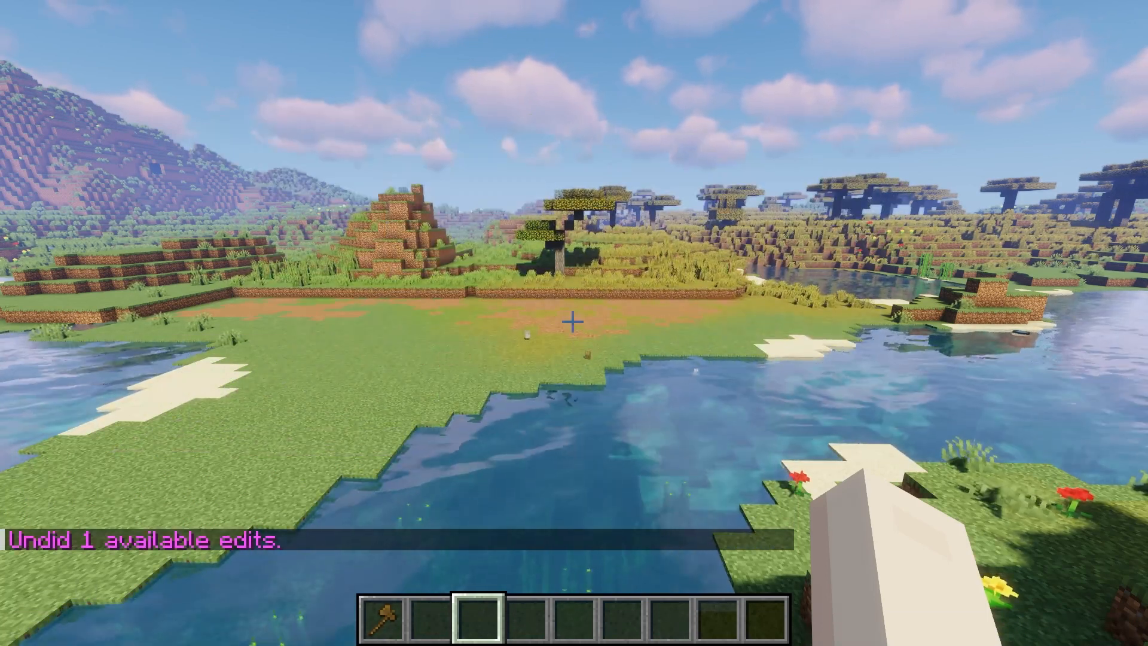
pyautogui.write('/br')
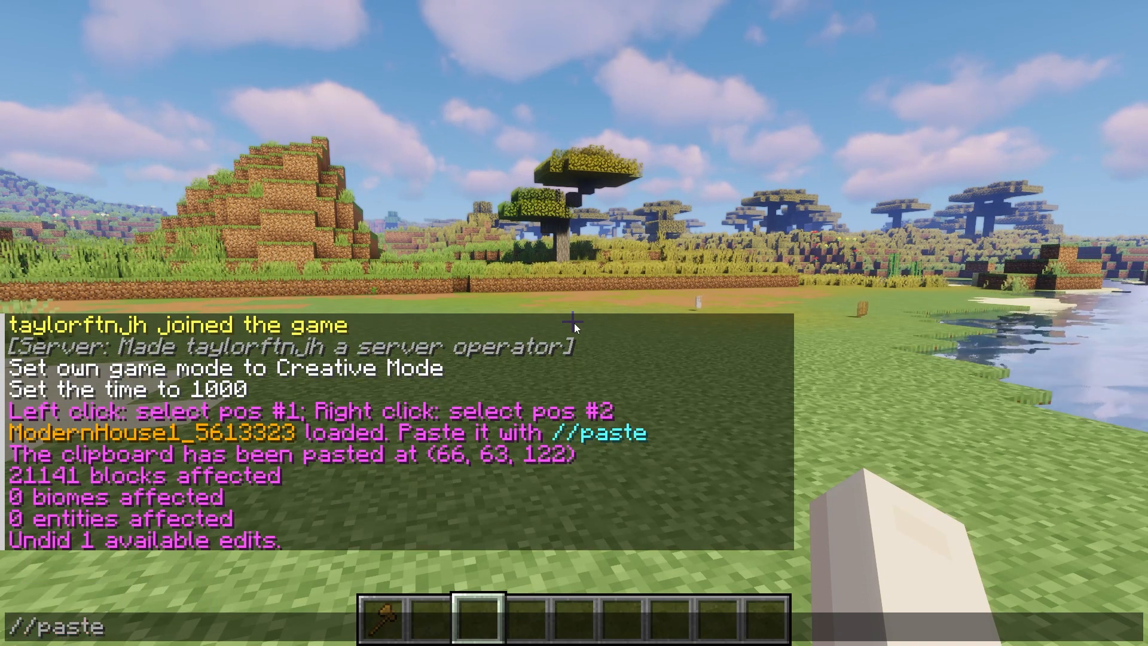
pyautogui.write('-a')
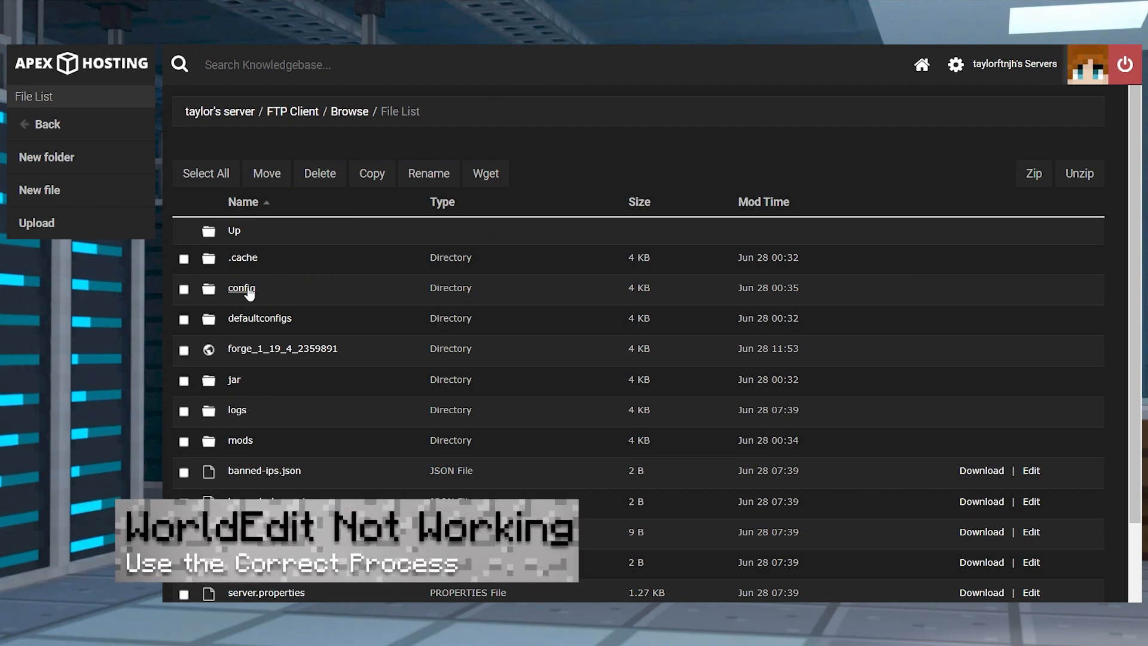
# - Open the config folder listing worldedit, fml.toml and forge-common.toml
pyautogui.click(240, 289)
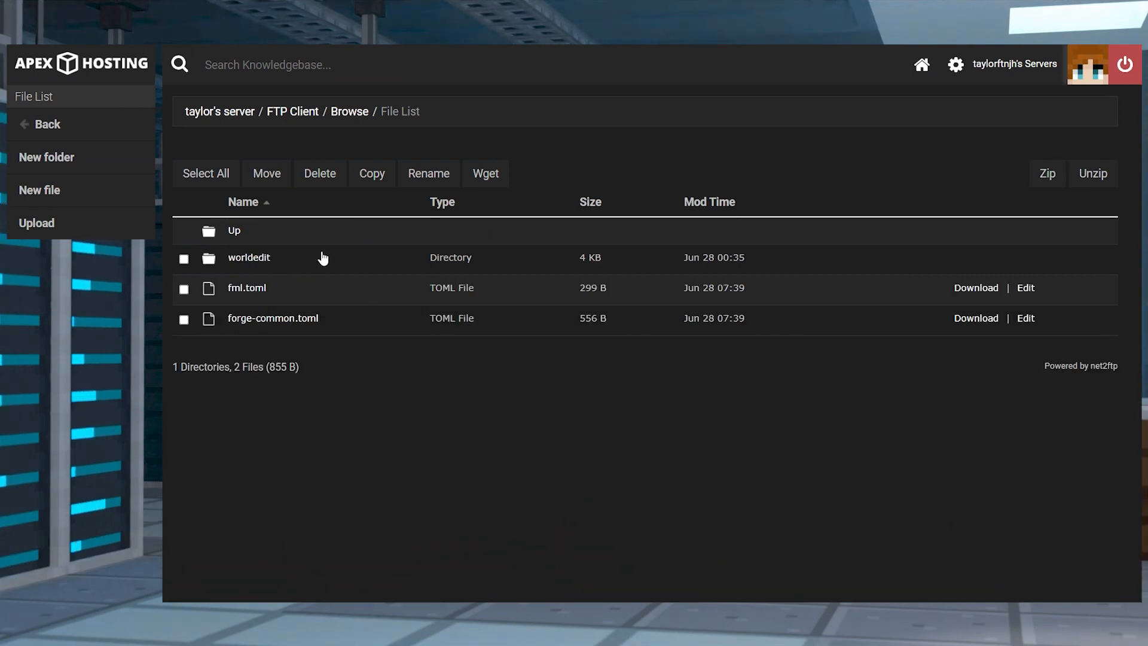
pyautogui.moveTo(255, 260)
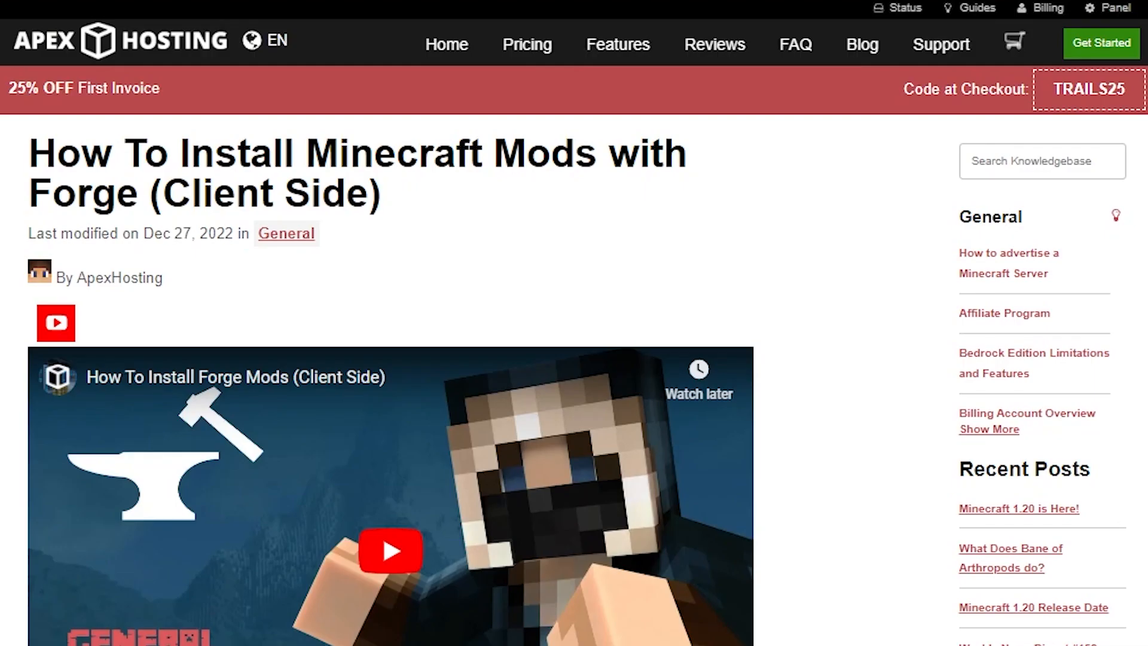
pyautogui.scroll(-3)
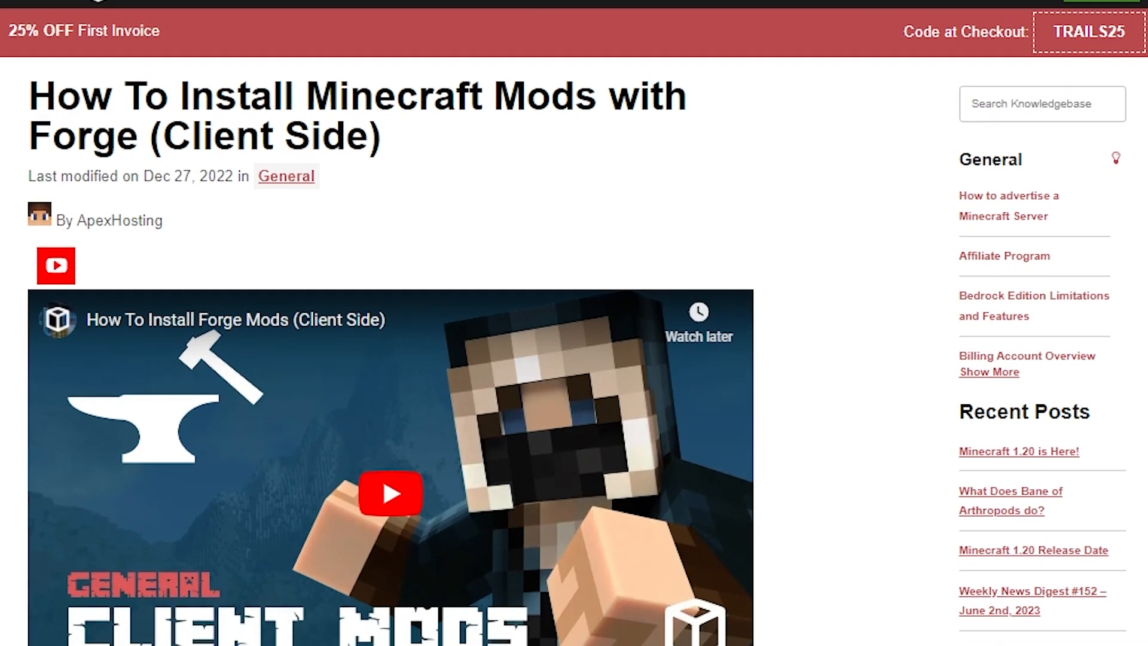
pyautogui.scroll(-3)
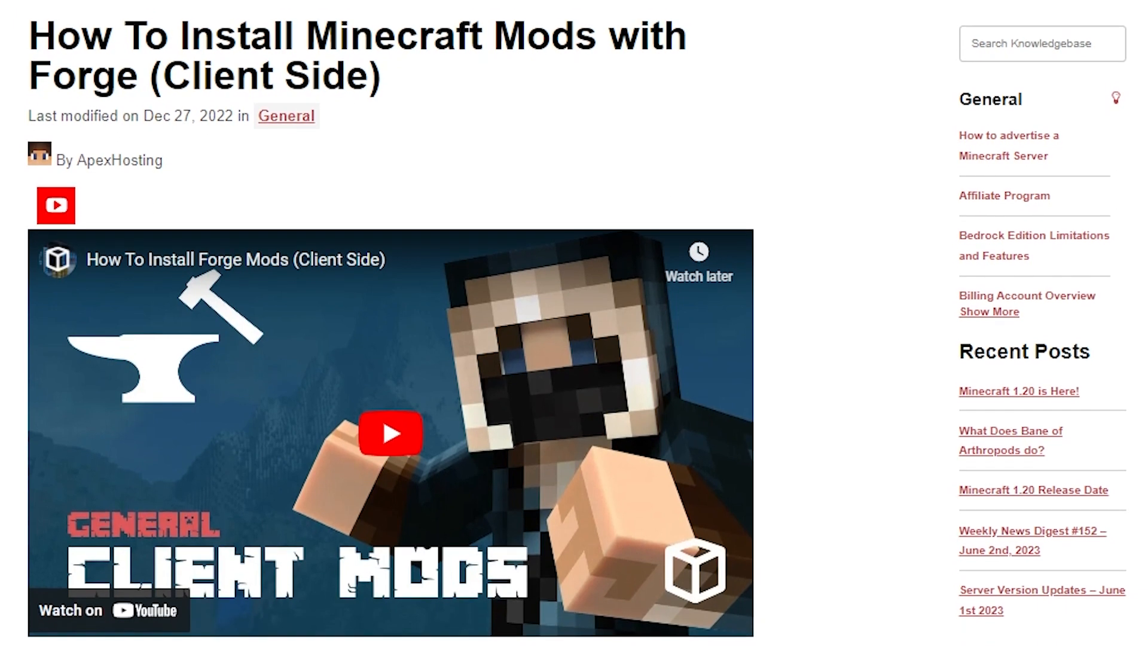
pyautogui.scroll(-3)
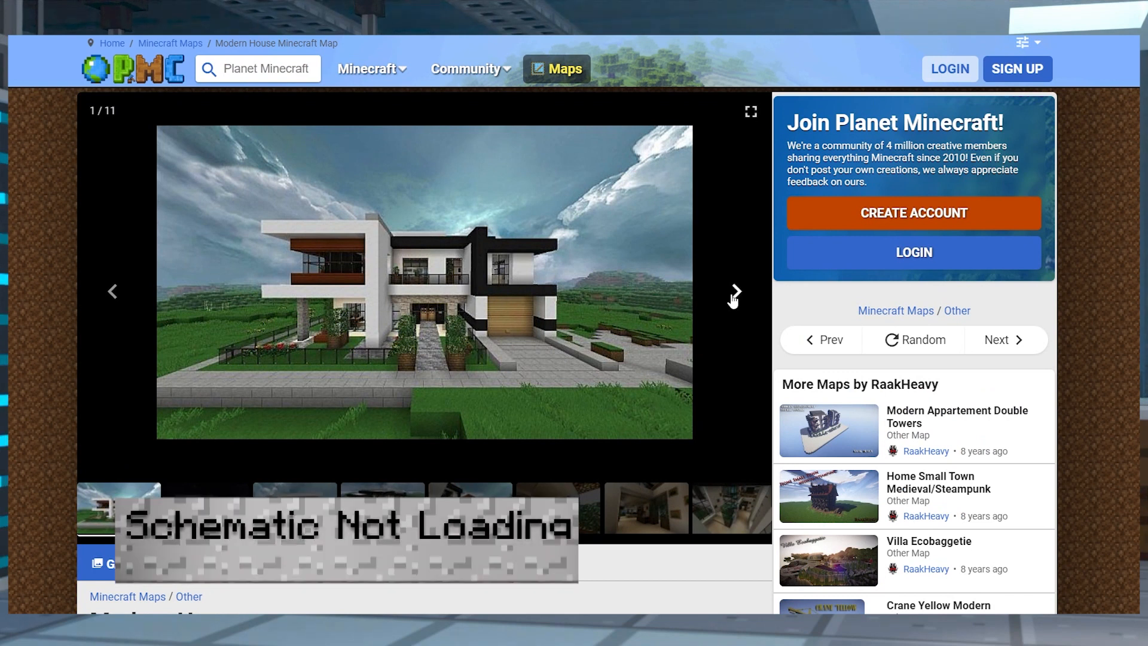
# - Browse the Modern House gallery images and download the Modern House schematic
pyautogui.click(734, 296)
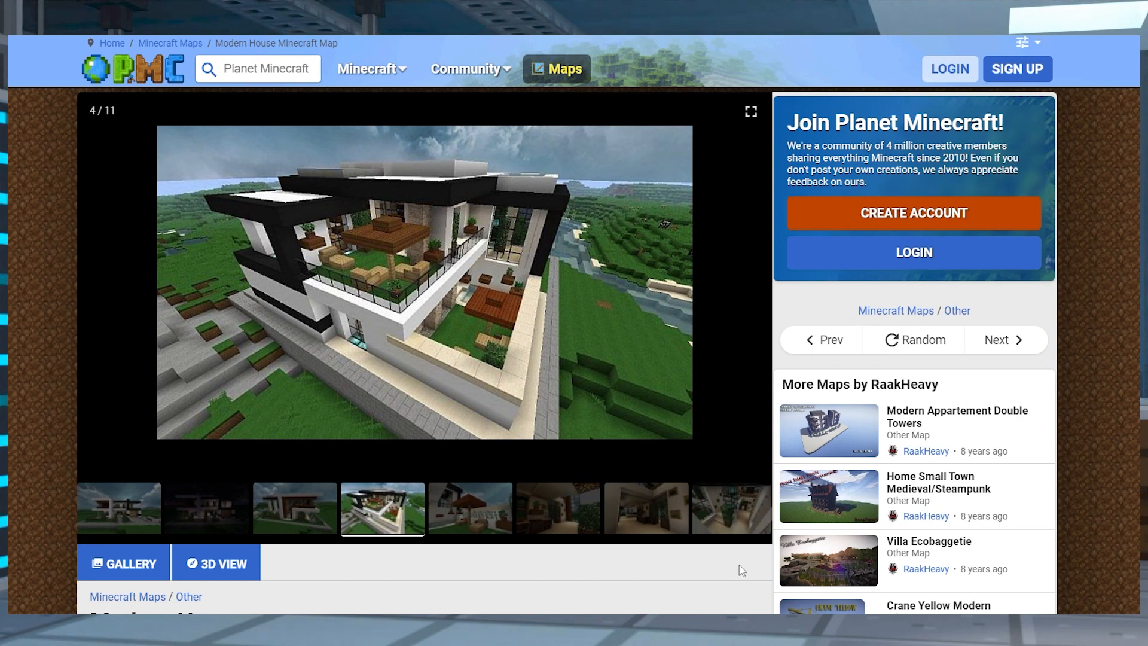
pyautogui.scroll(-3)
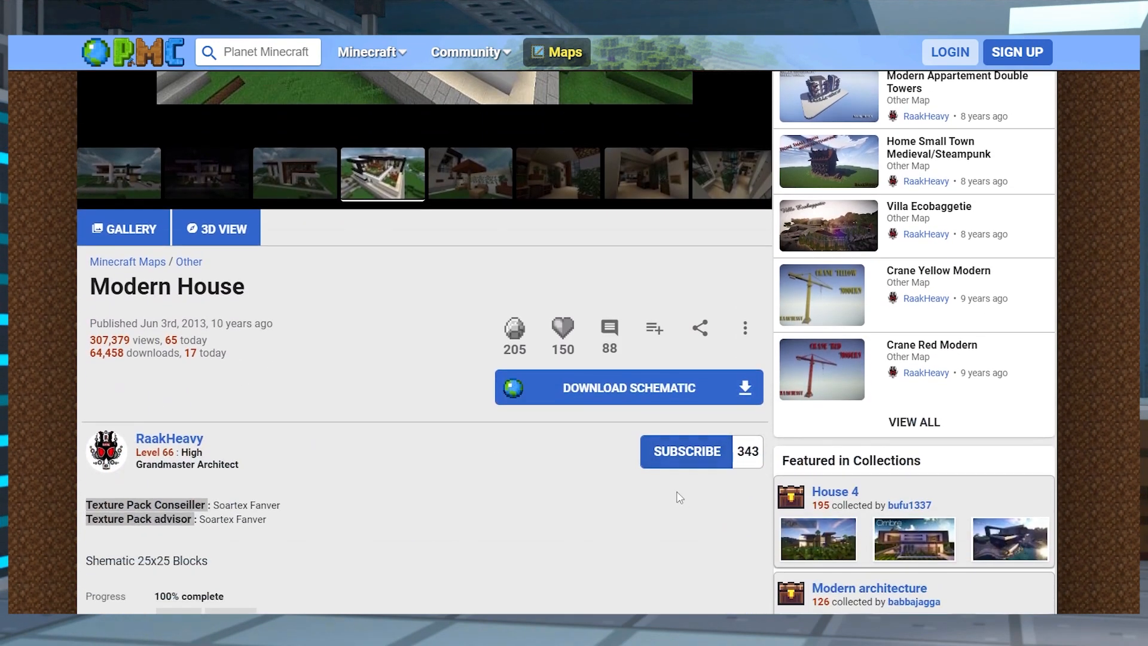
pyautogui.moveTo(600, 395)
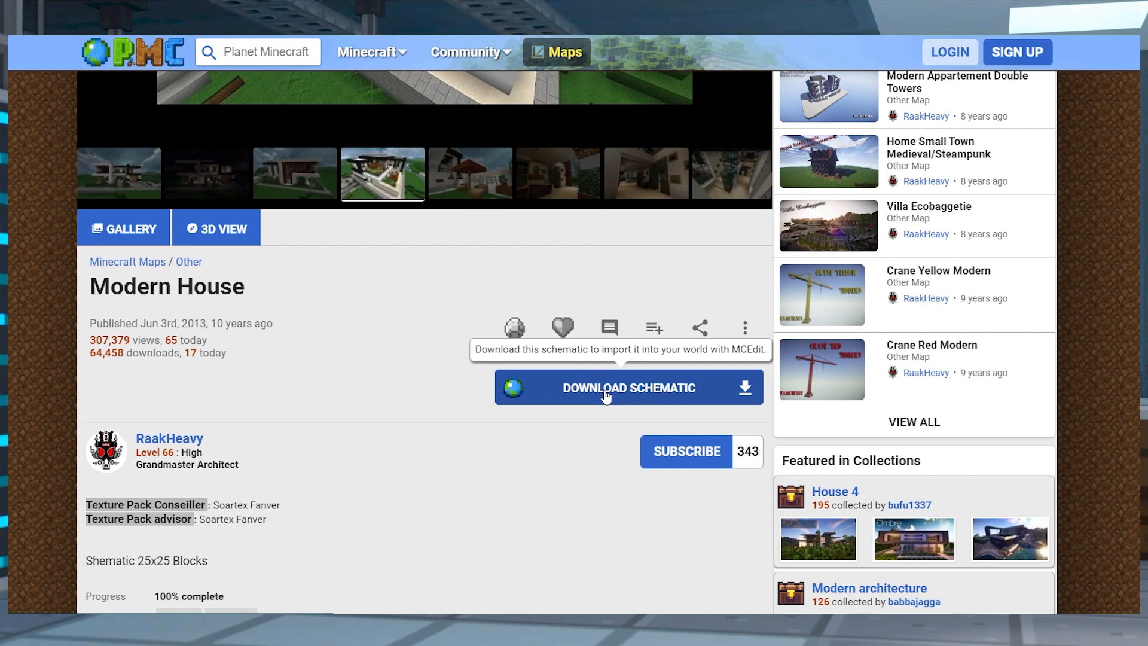
pyautogui.click(629, 388)
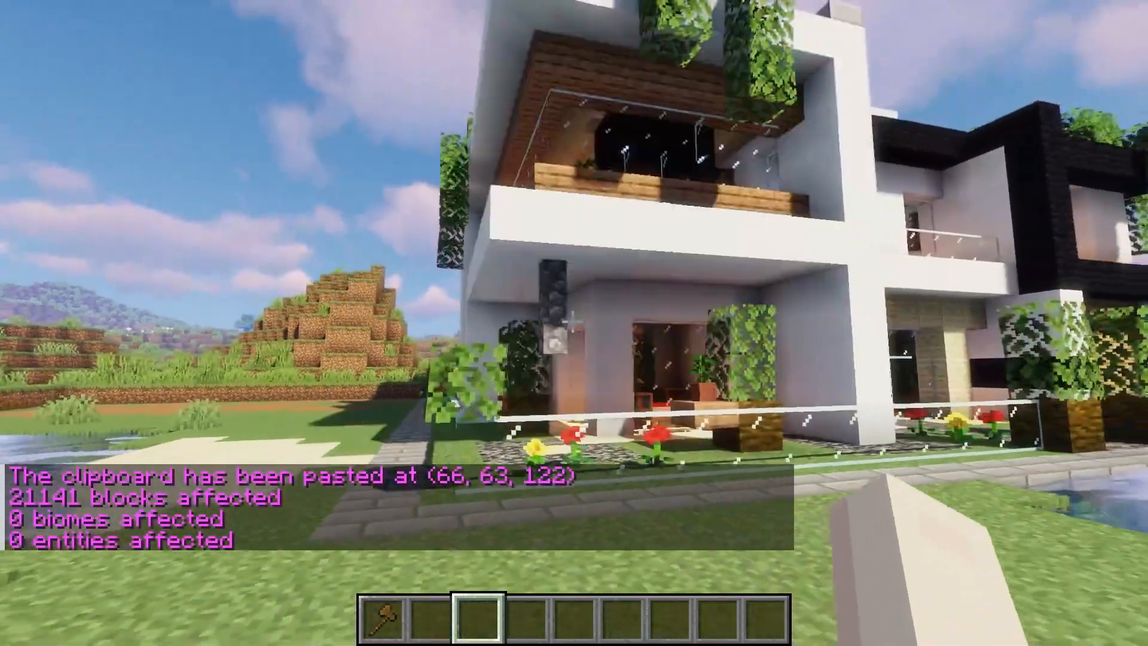
pyautogui.moveTo(574, 322)
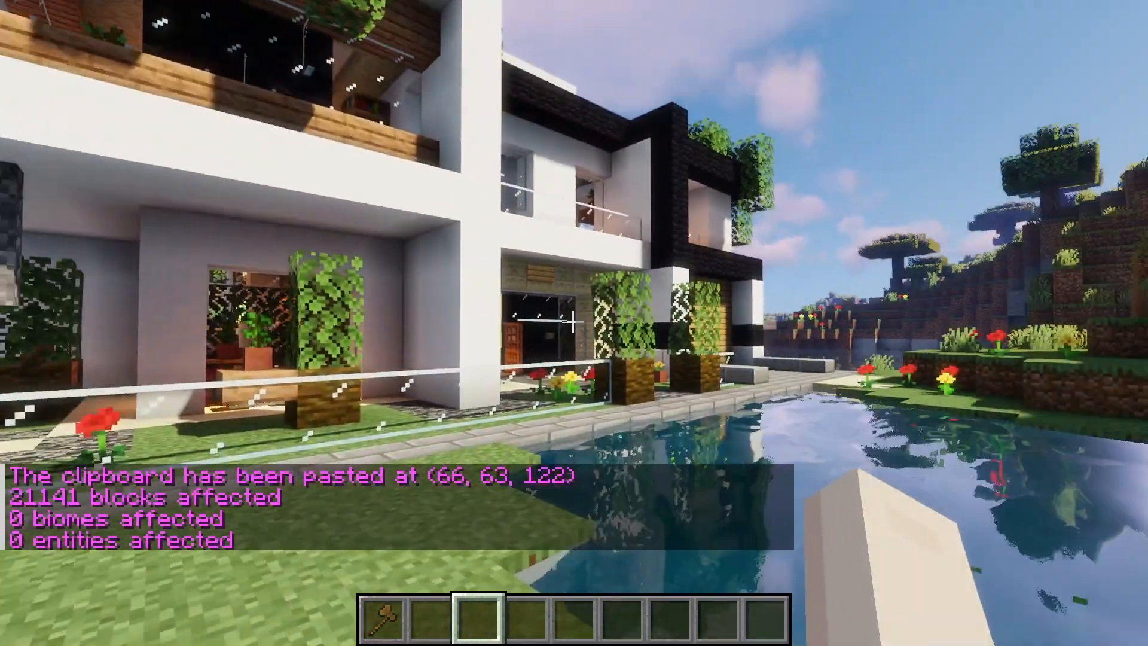
pyautogui.moveTo(572, 325)
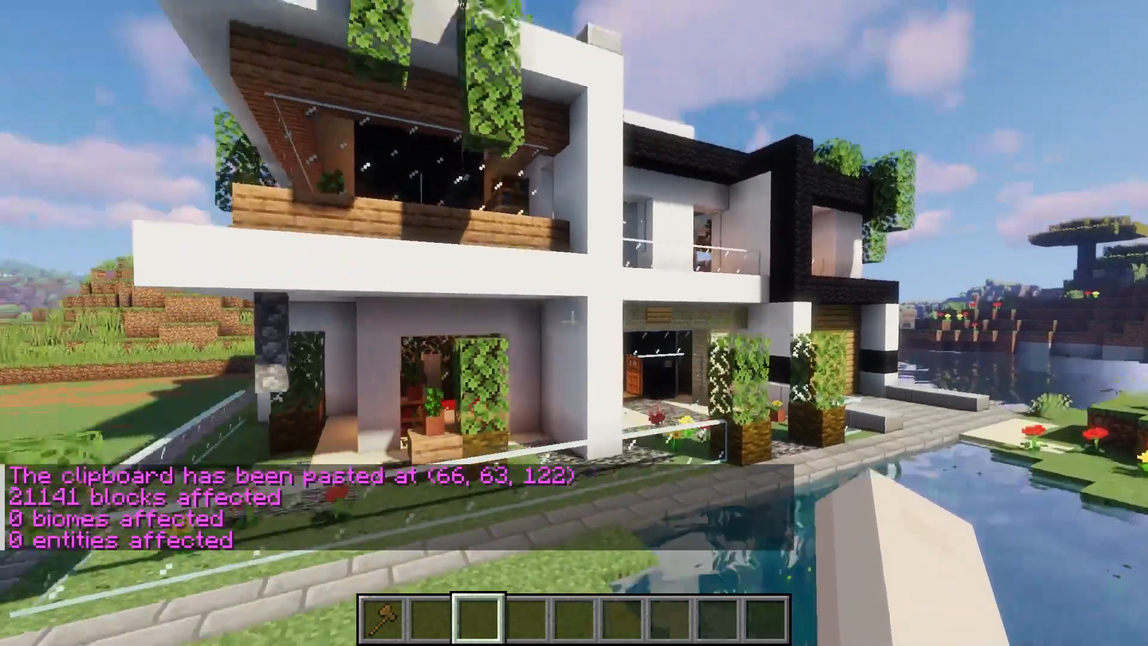
pyautogui.moveTo(574, 318)
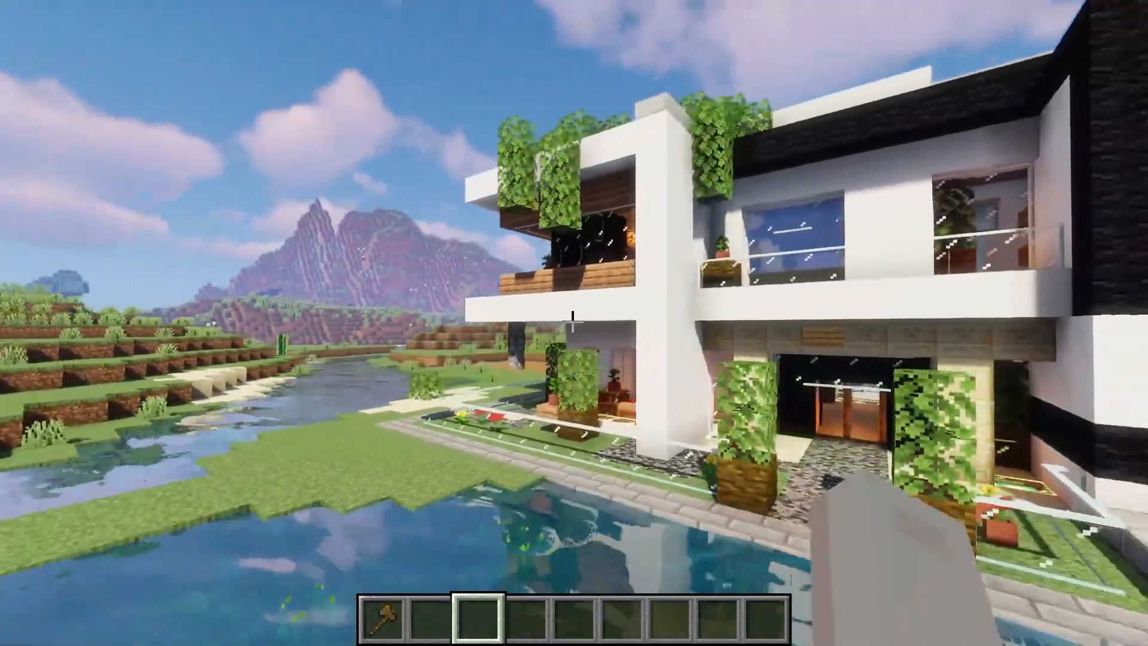
pyautogui.moveTo(574, 323)
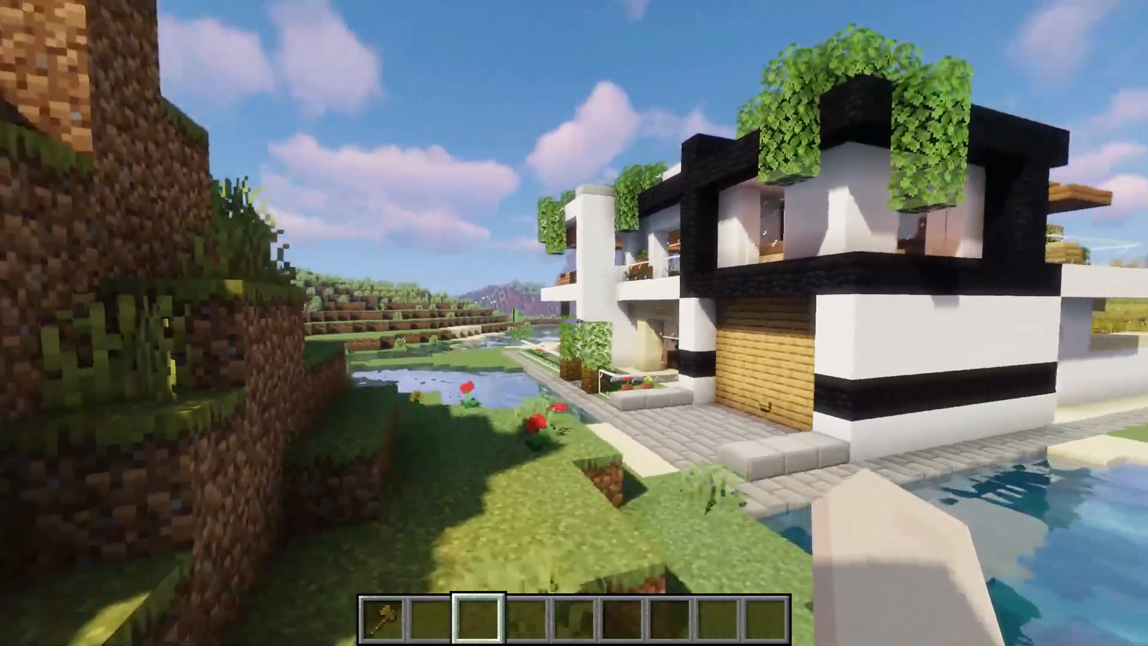
pyautogui.moveTo(572, 320)
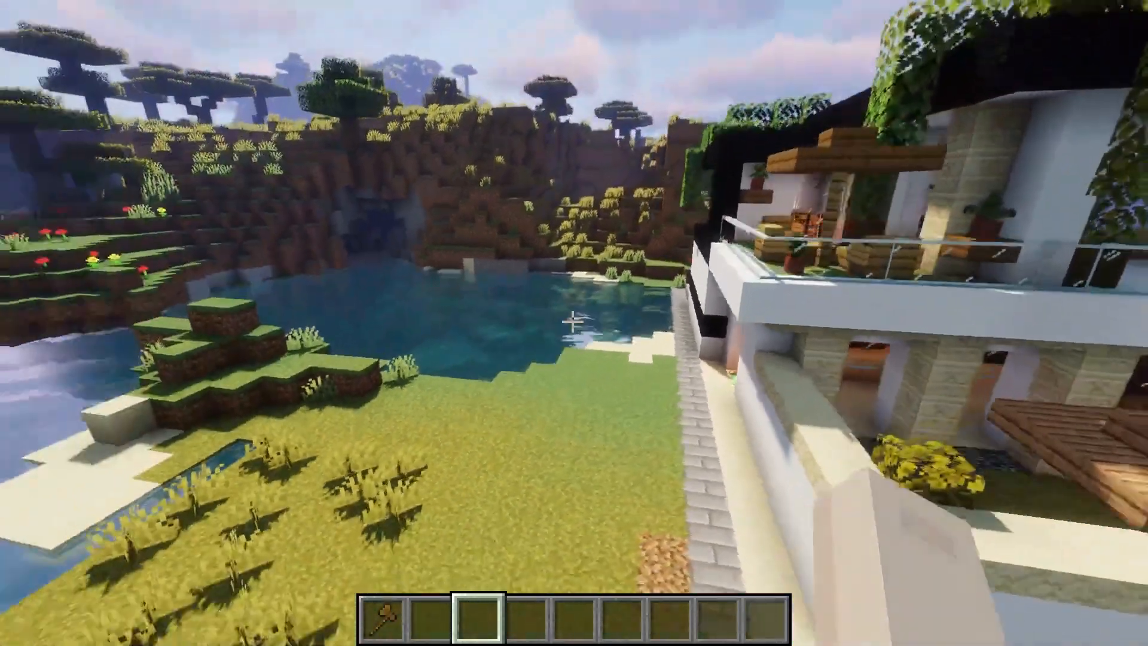
pyautogui.moveTo(571, 324)
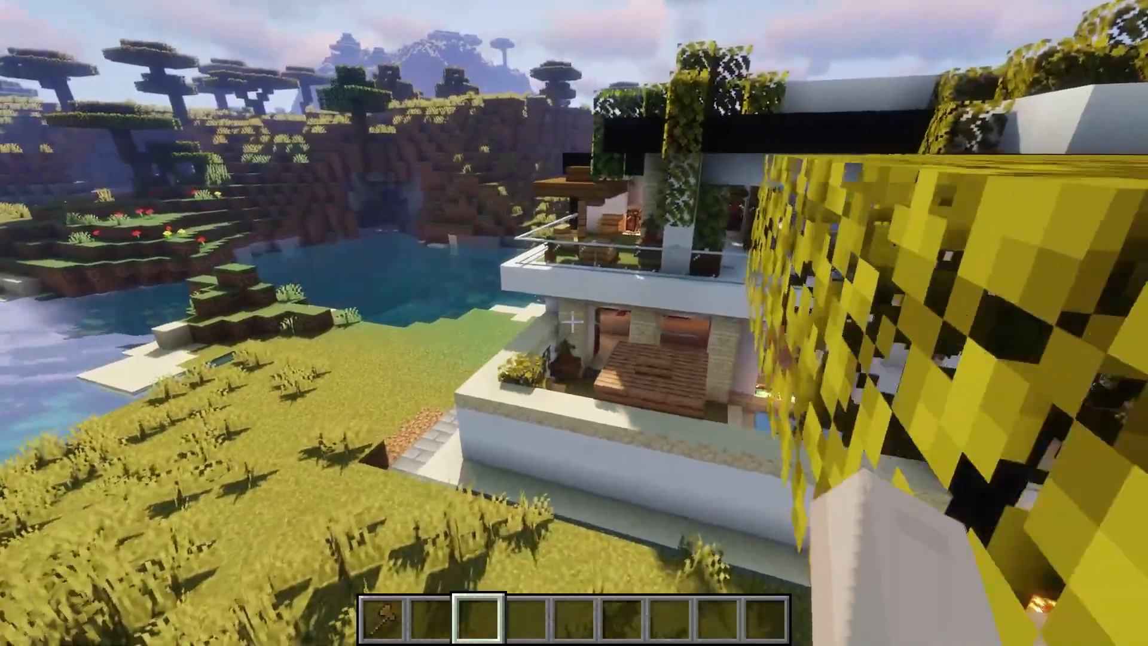